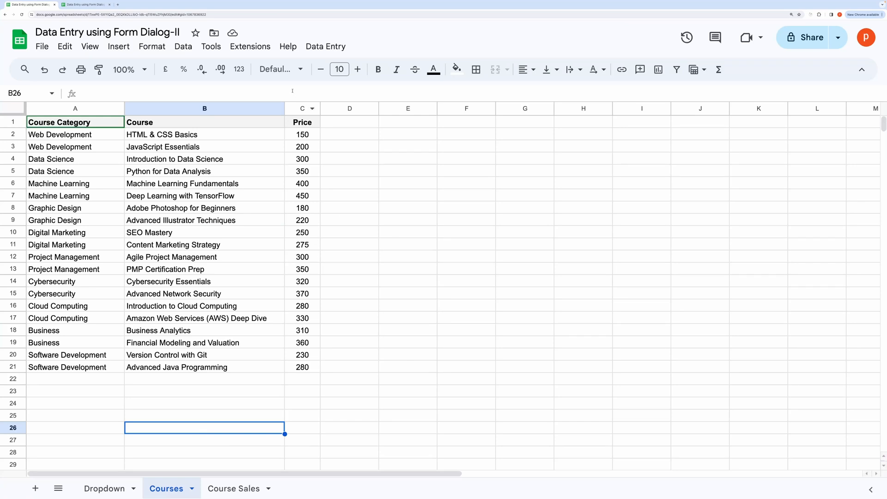
# Open the Course Sign-up Form from Data Entry and browse its course category list
pyautogui.click(326, 46)
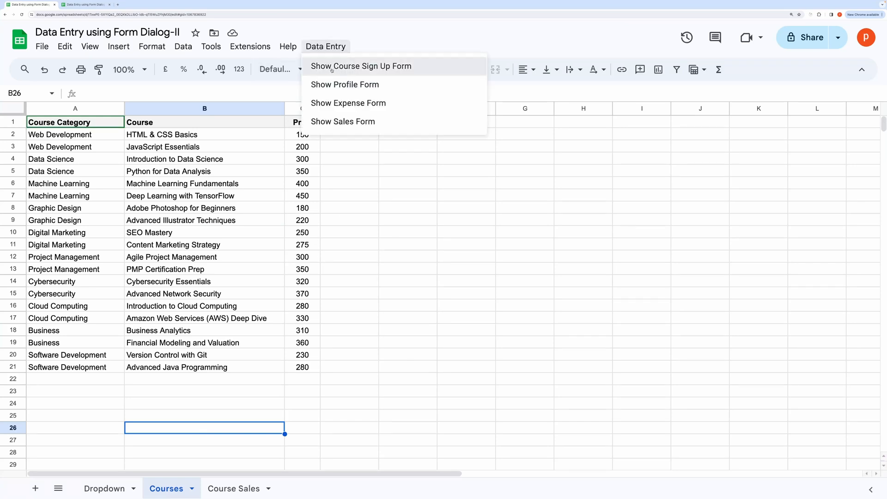
pyautogui.click(361, 66)
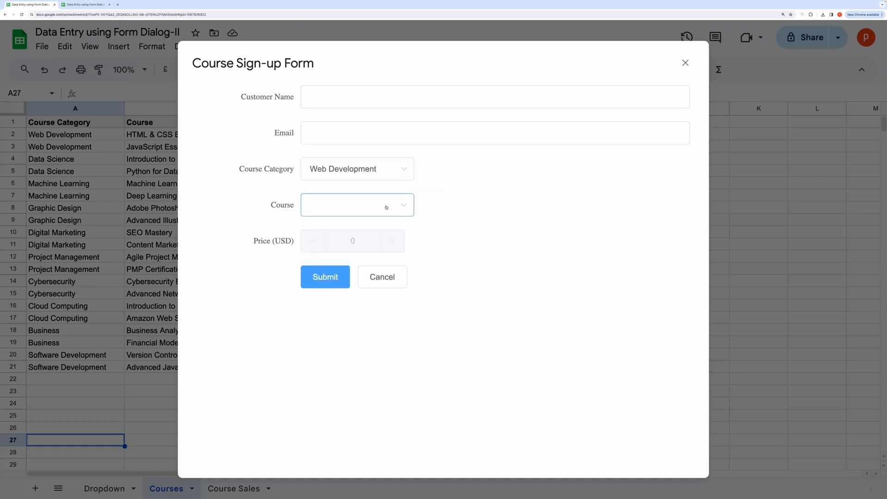
pyautogui.click(356, 168)
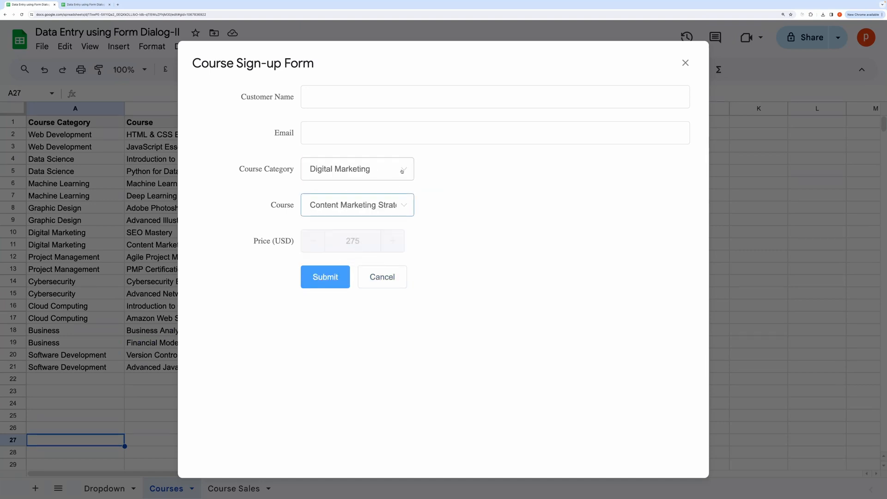
pyautogui.click(357, 169)
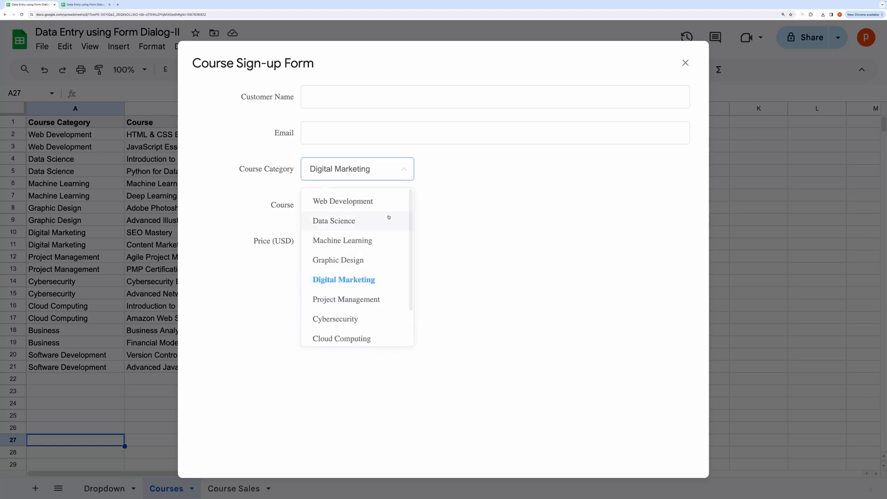
pyautogui.click(335, 319)
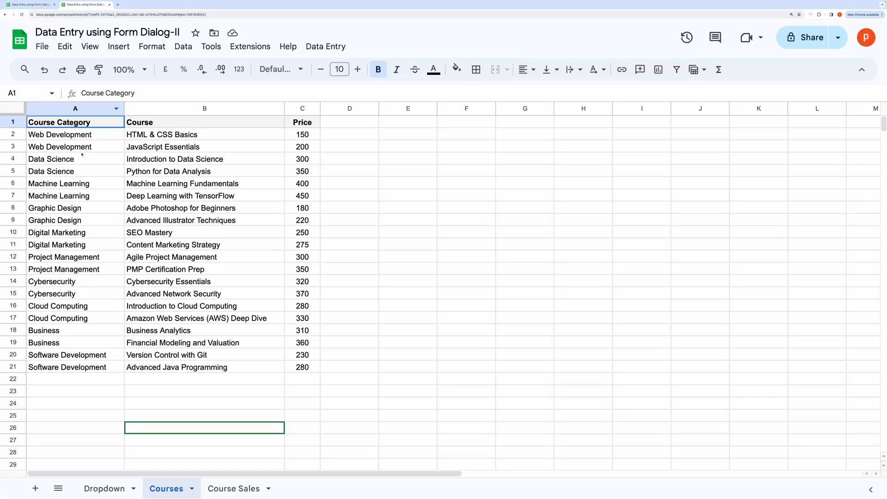
# Select the course category, Course and Price columns, then reopen the sign-up form
pyautogui.moveTo(76, 121); pyautogui.dragTo(302, 354)
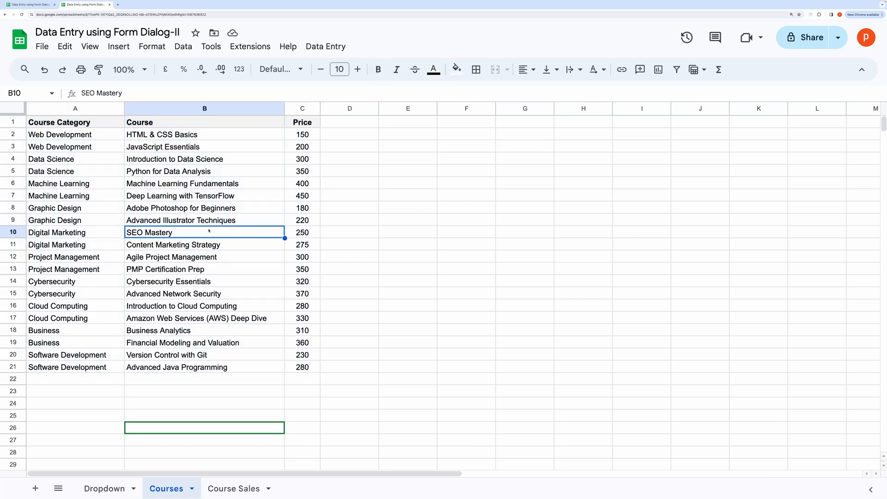
pyautogui.click(204, 108)
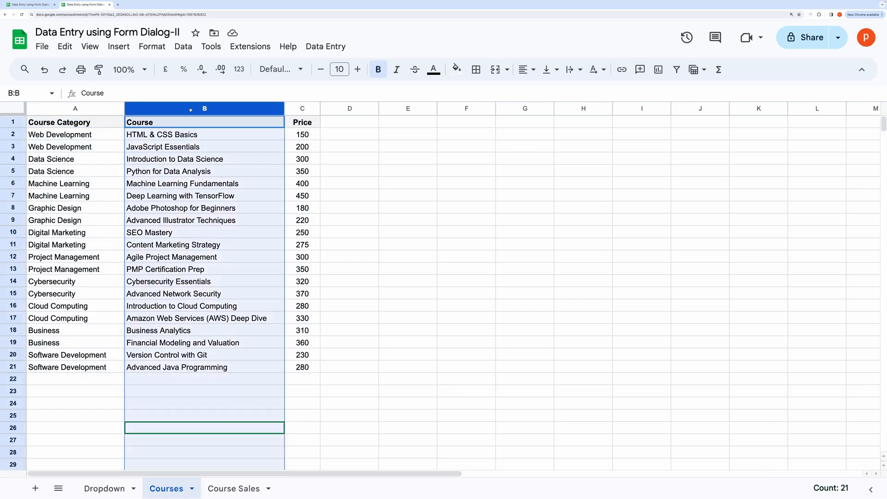
pyautogui.click(75, 108)
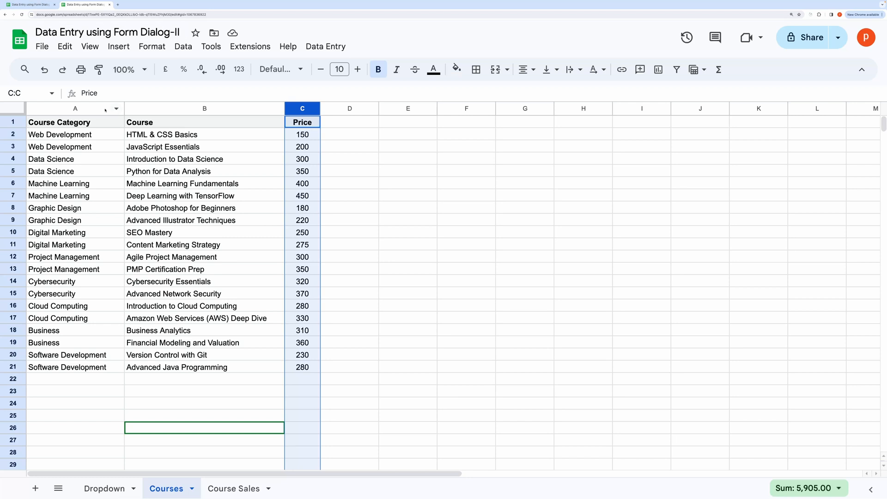
pyautogui.click(302, 109)
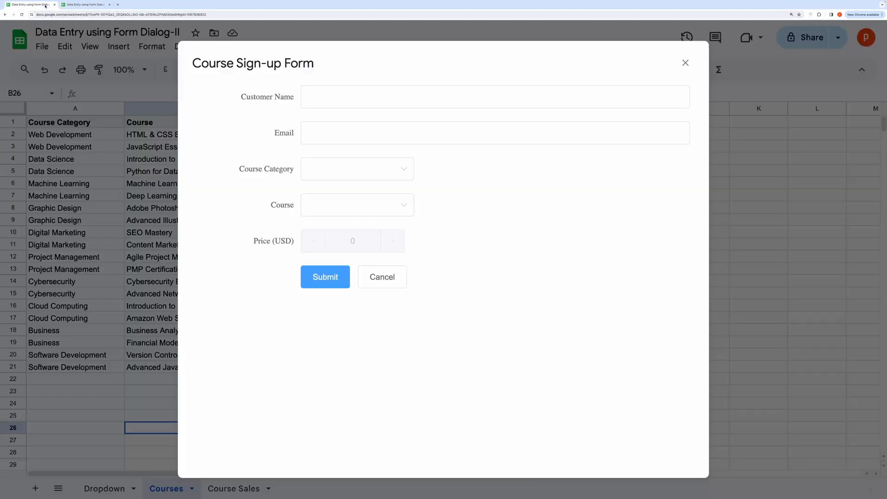
pyautogui.click(495, 97)
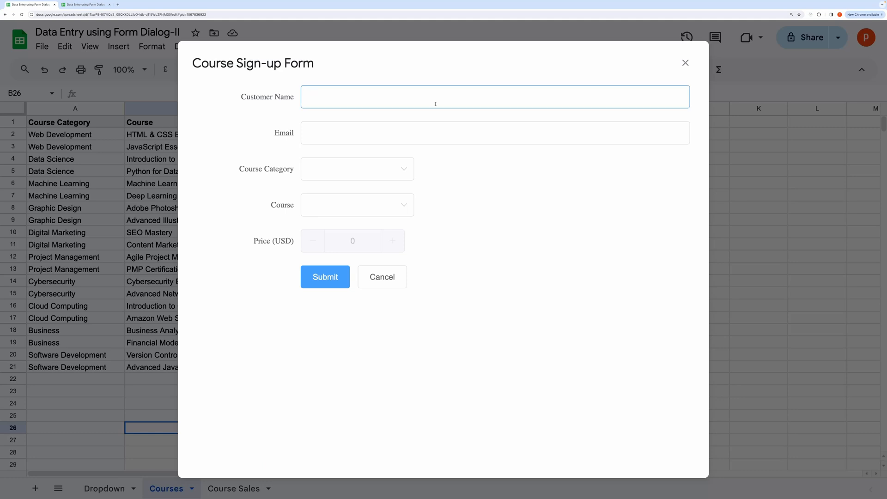
pyautogui.write('John Do')
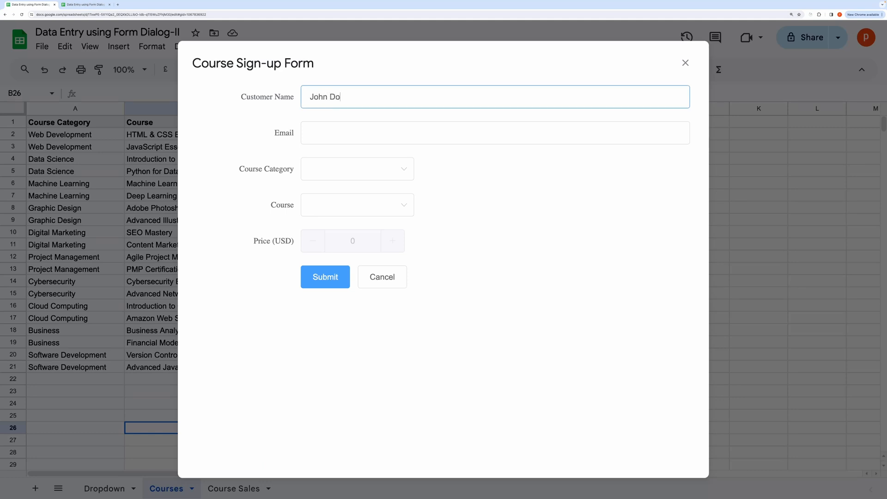
pyautogui.click(495, 132)
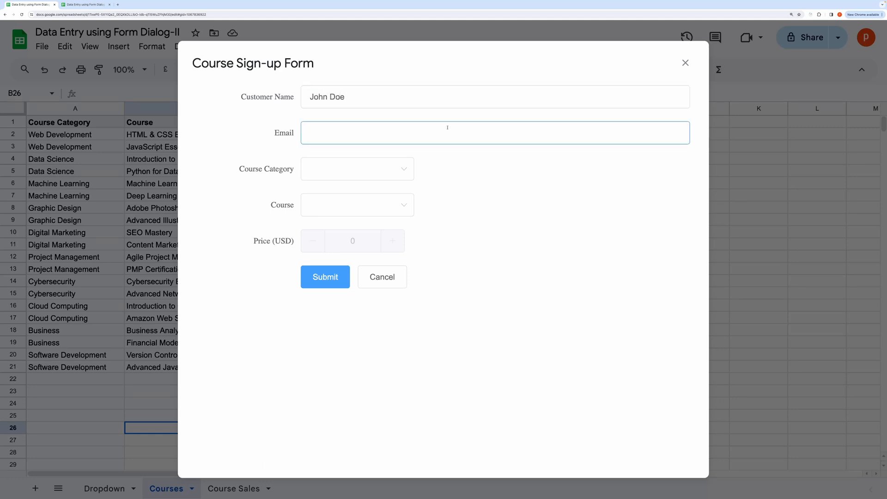
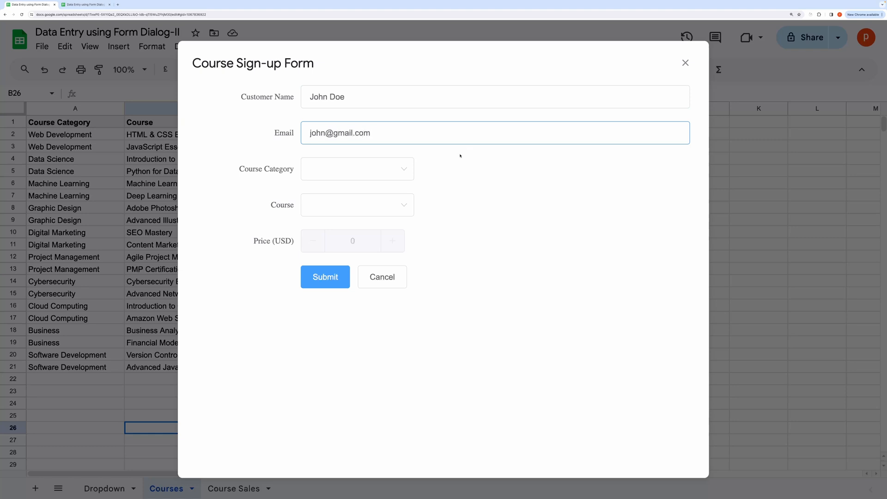
# Choose Digital Marketing's Content Marketing Strategy course, submit the sign-up, and close the form
pyautogui.click(358, 168)
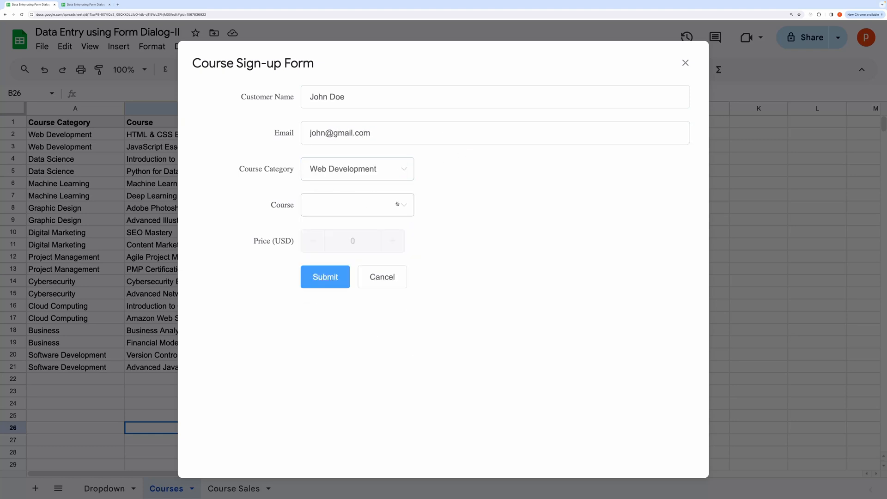
pyautogui.click(357, 241)
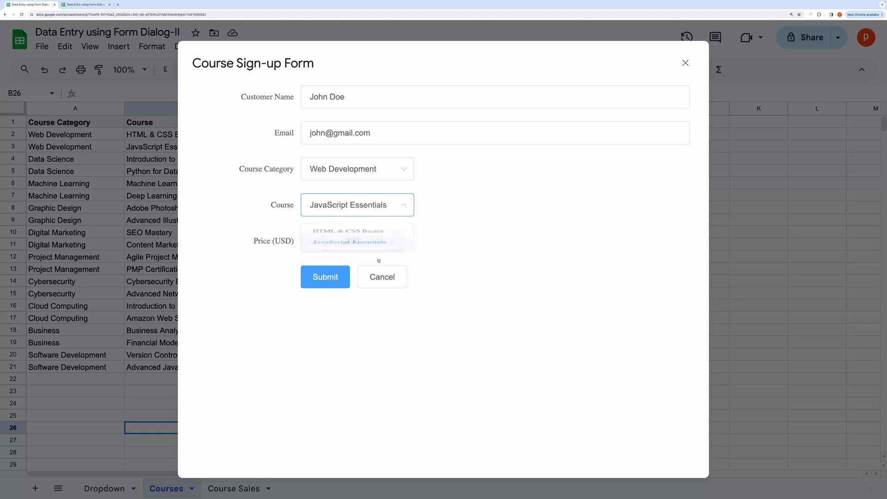
pyautogui.click(357, 168)
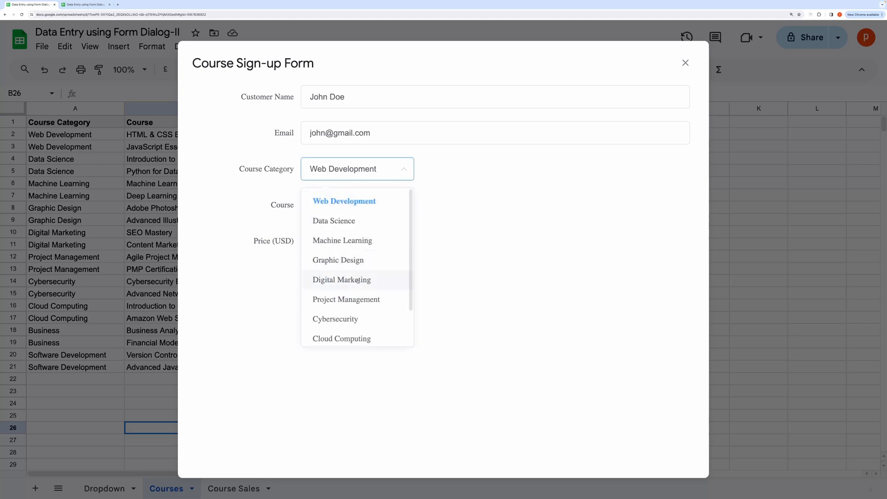
pyautogui.click(341, 280)
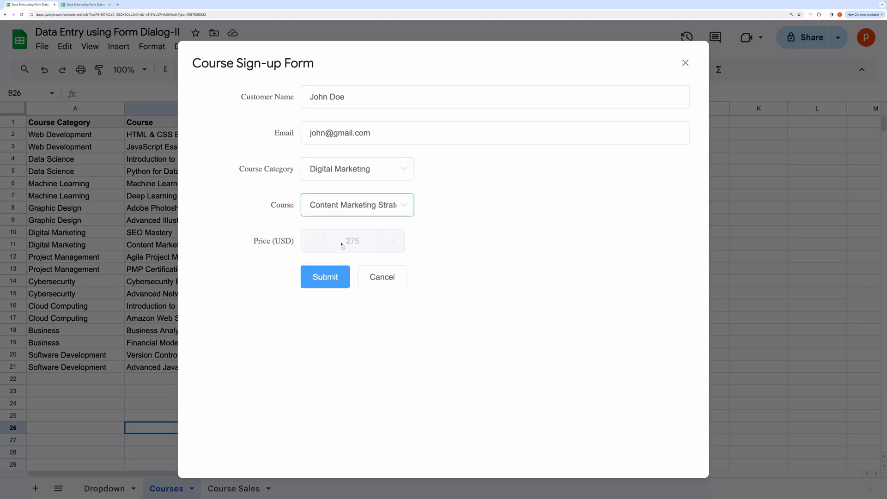
pyautogui.click(325, 277)
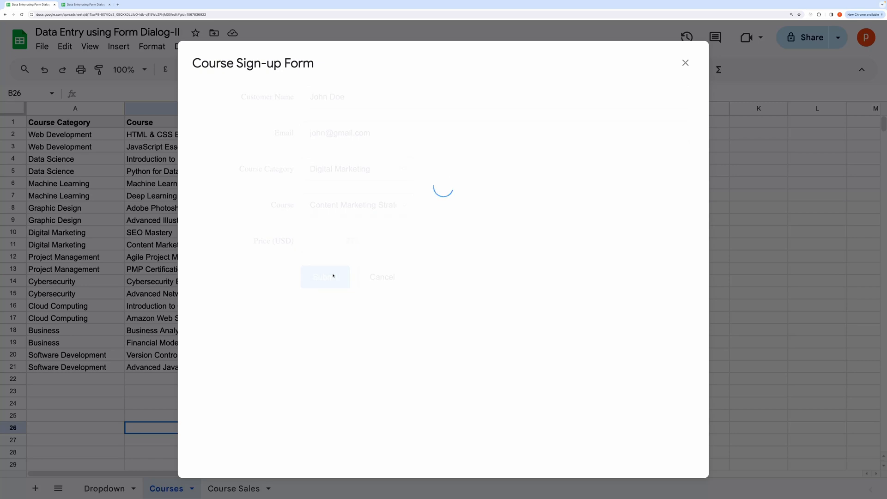
pyautogui.click(325, 277)
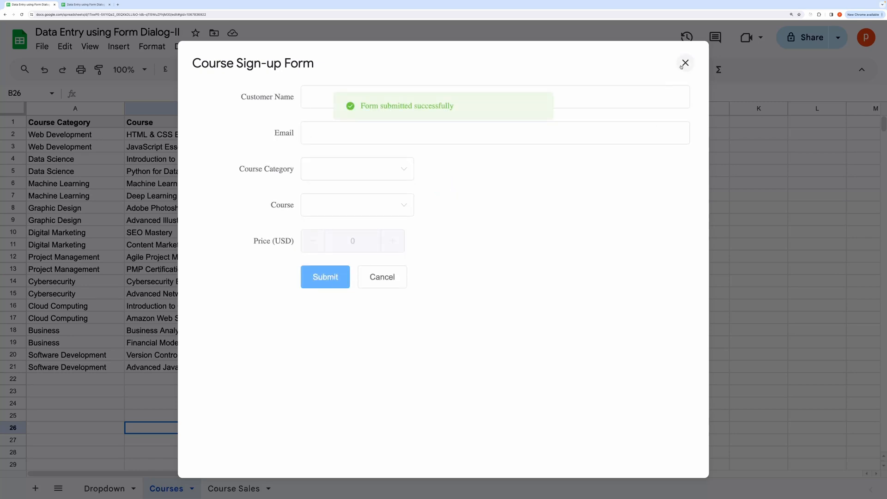
pyautogui.click(684, 63)
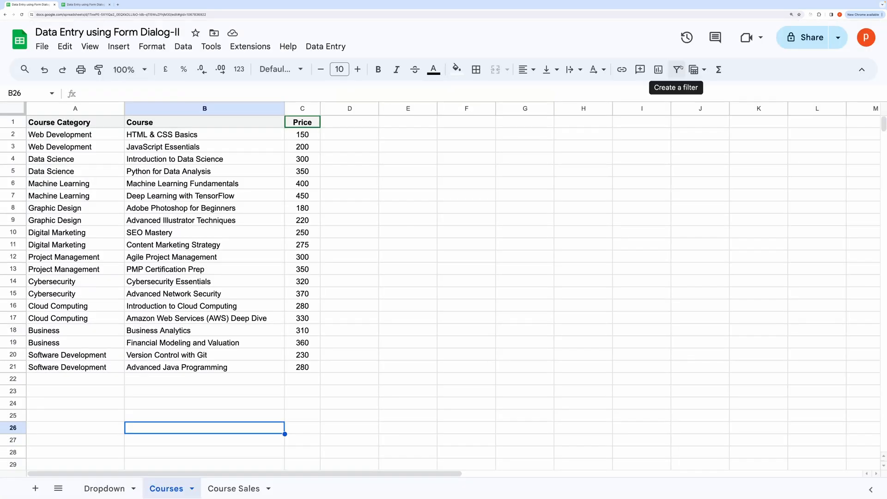
# View John Doe's £275.00 Content Marketing Strategy row on the Course Sales sheet
pyautogui.click(408, 257)
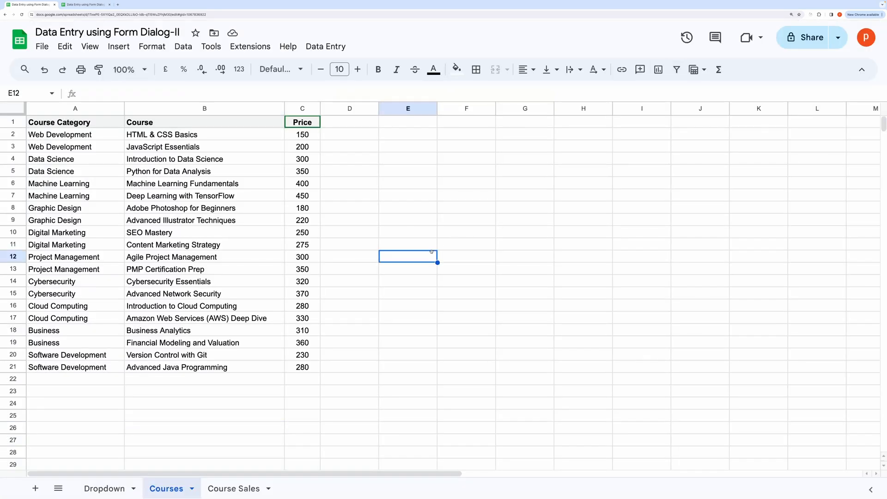
pyautogui.moveTo(389, 293)
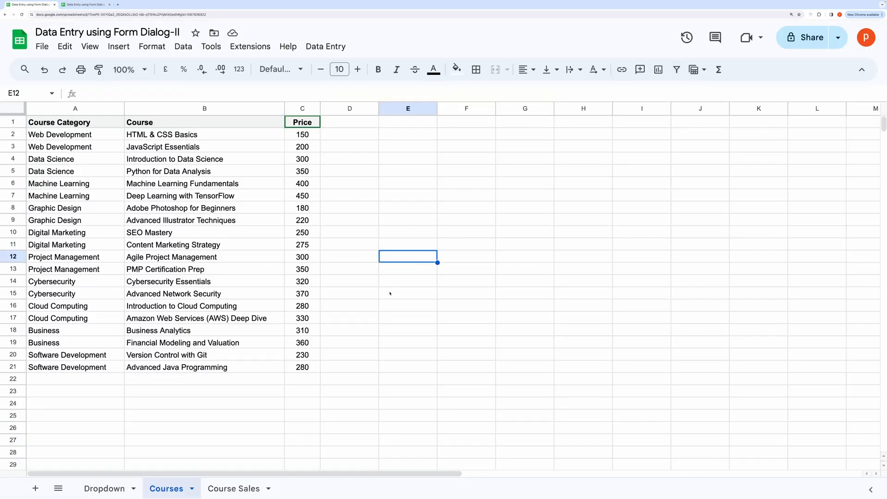
pyautogui.click(234, 488)
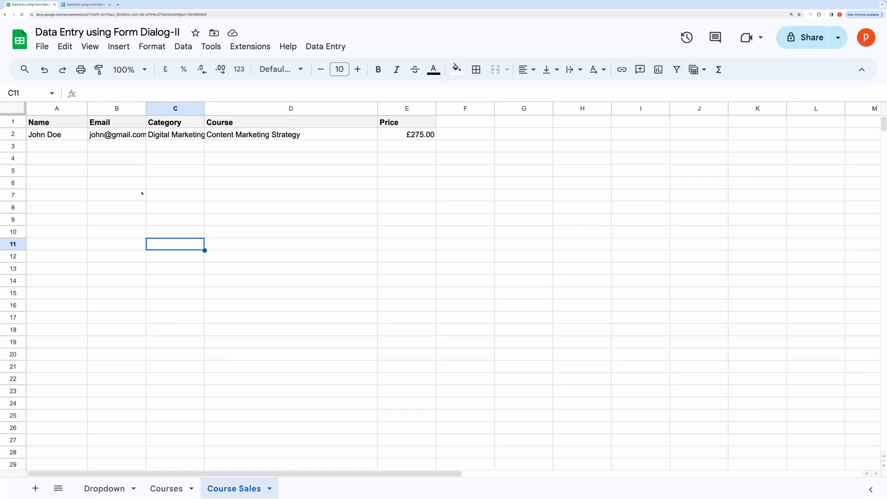
pyautogui.moveTo(178, 393)
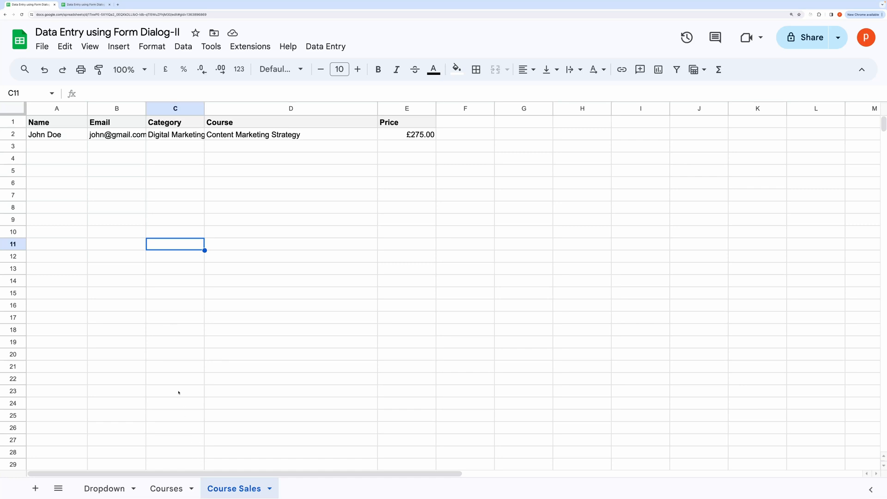
pyautogui.moveTo(177, 467)
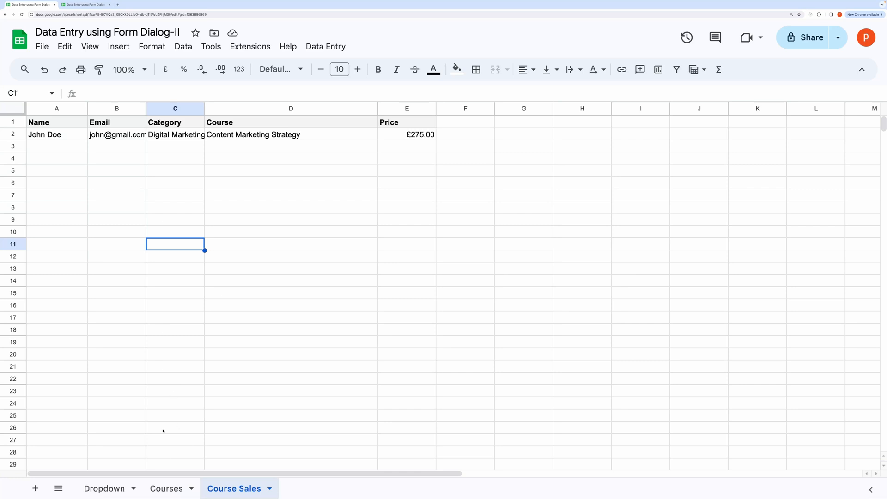
pyautogui.moveTo(149, 268)
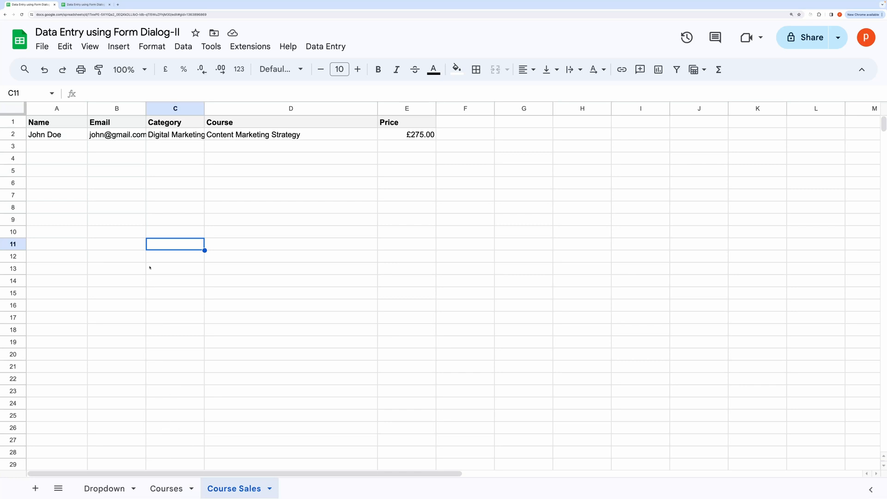
# Look over the Dropdown sheet, then return to the Courses category, course and price table
pyautogui.click(175, 268)
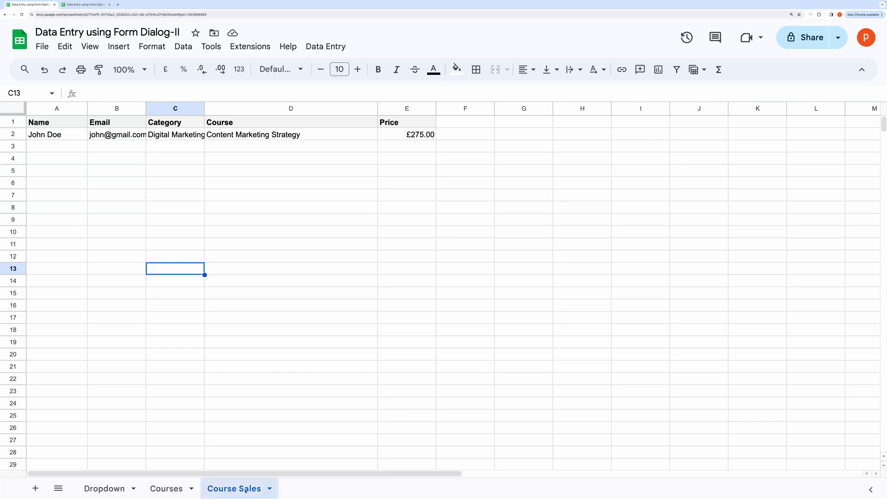
pyautogui.click(104, 488)
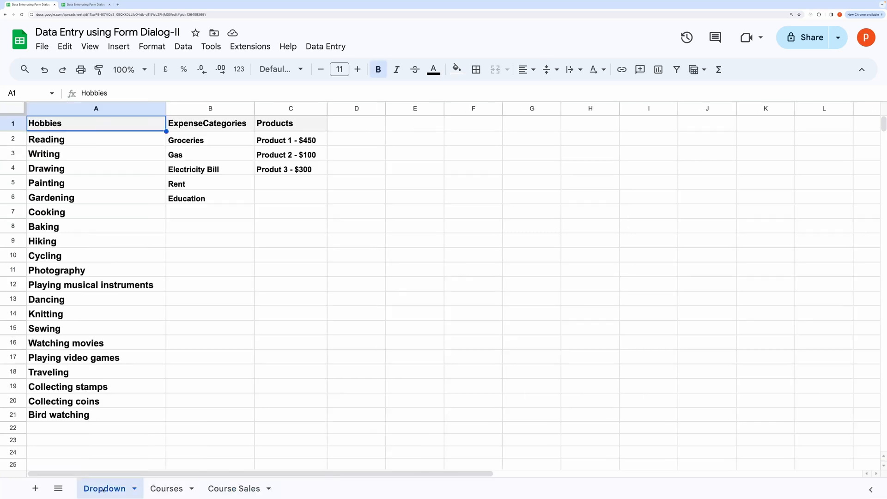
pyautogui.click(73, 139)
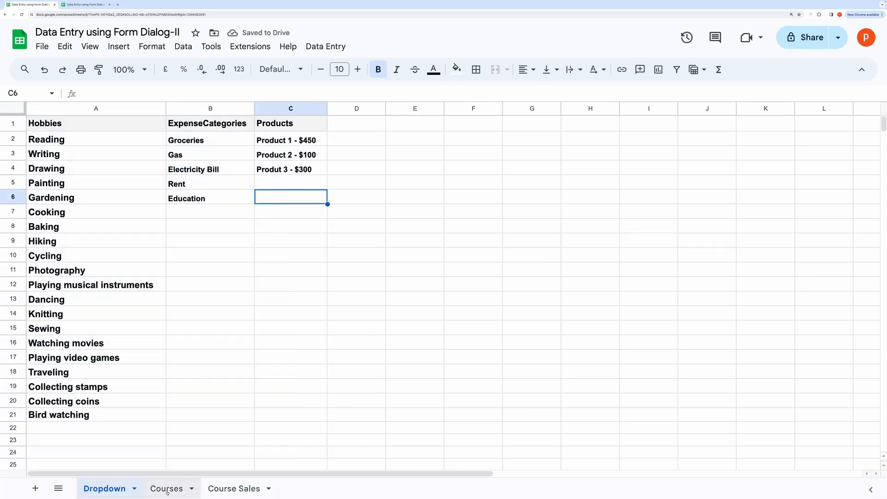
pyautogui.click(166, 488)
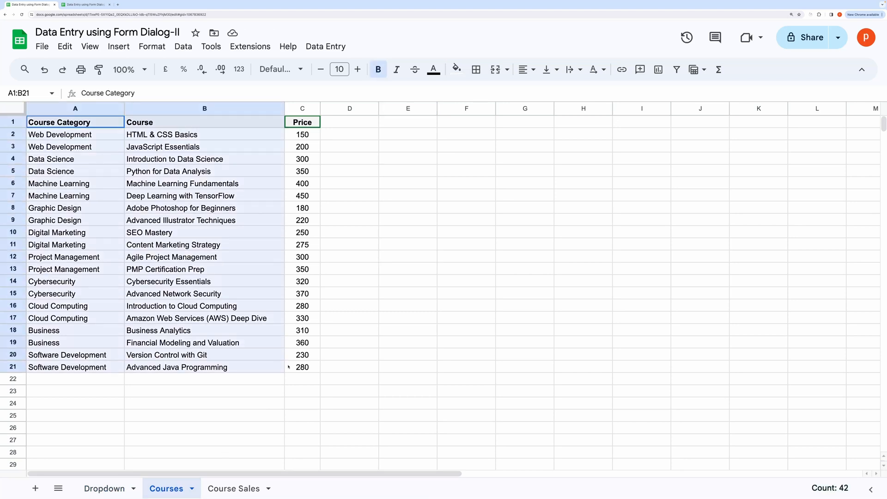
pyautogui.click(302, 391)
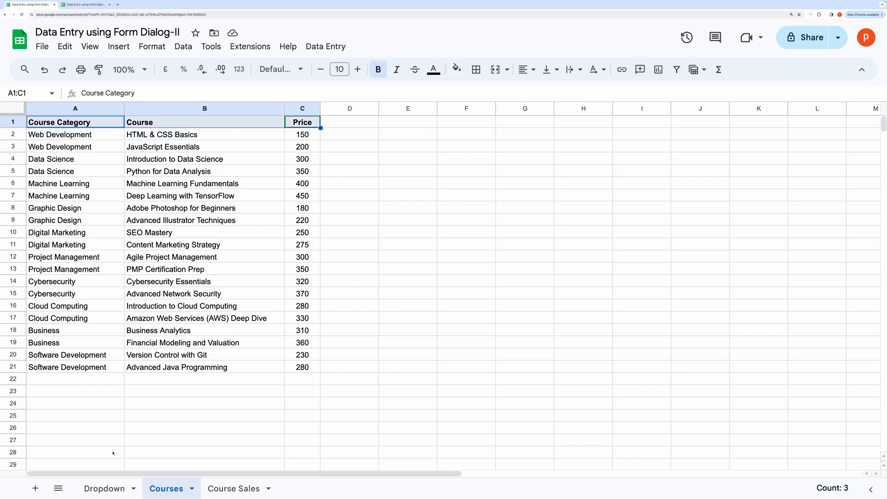
pyautogui.click(75, 439)
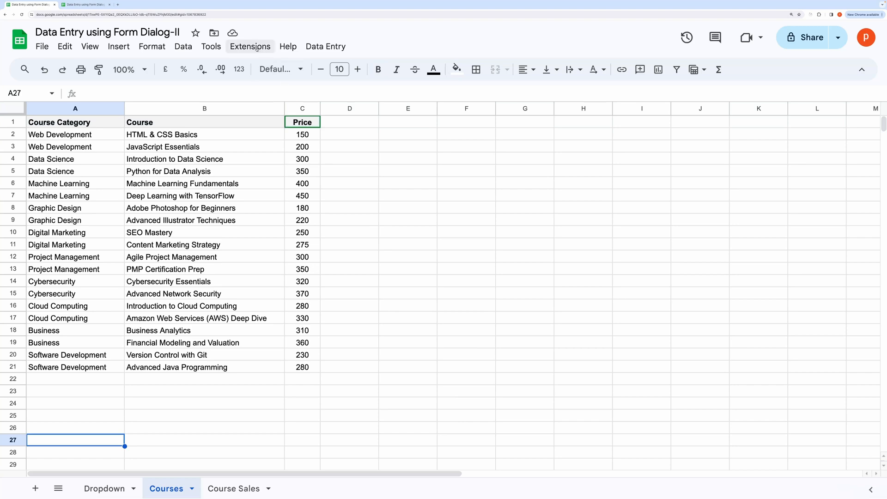
# Open Extensions > Apps Script and scroll through the CourseForm.html name, email, category, course and price markup
pyautogui.click(85, 5)
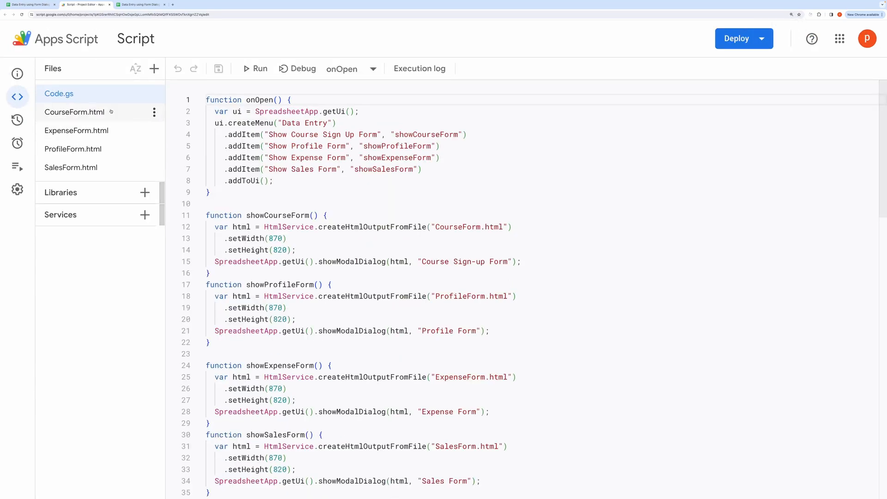
pyautogui.click(74, 111)
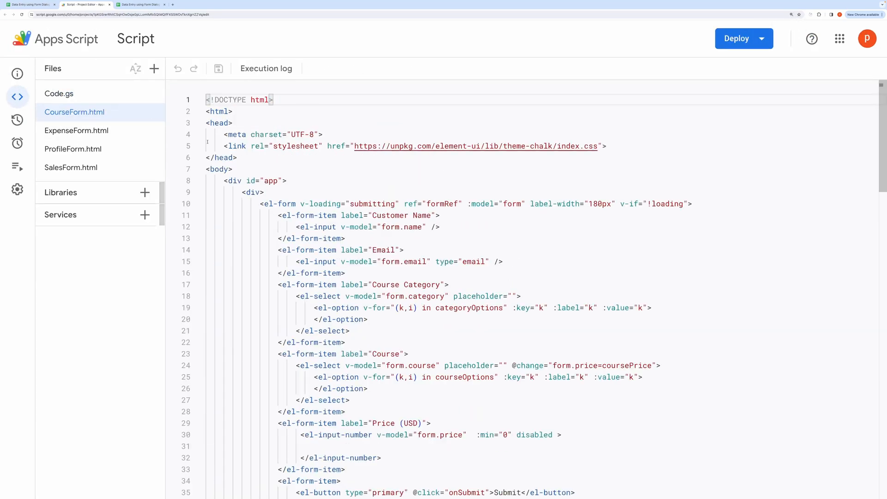
pyautogui.scroll(-3)
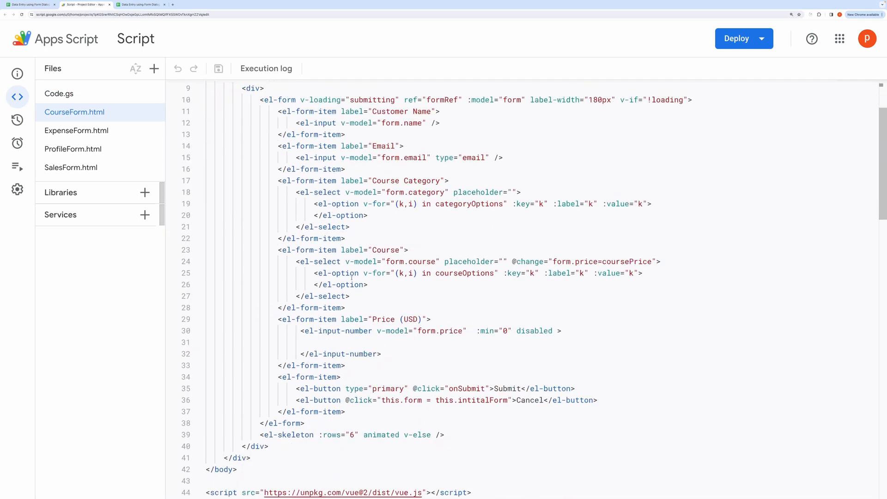
pyautogui.scroll(-3)
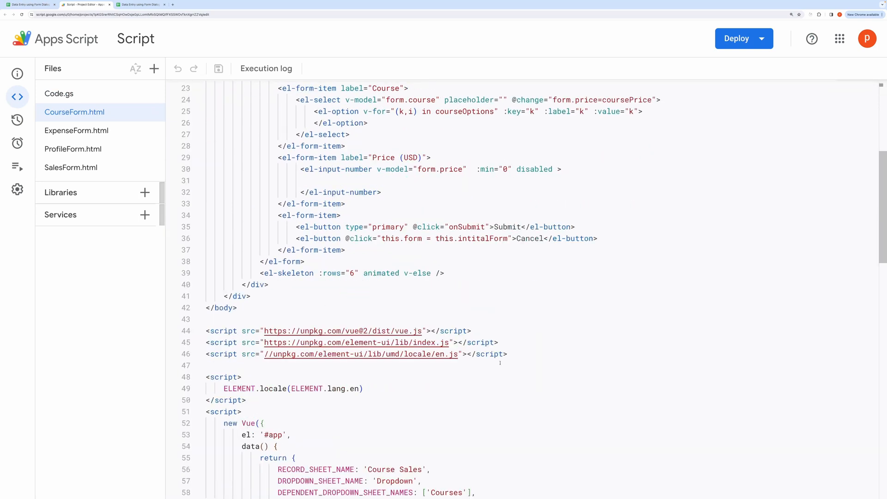
pyautogui.moveTo(263, 343); pyautogui.dragTo(508, 353)
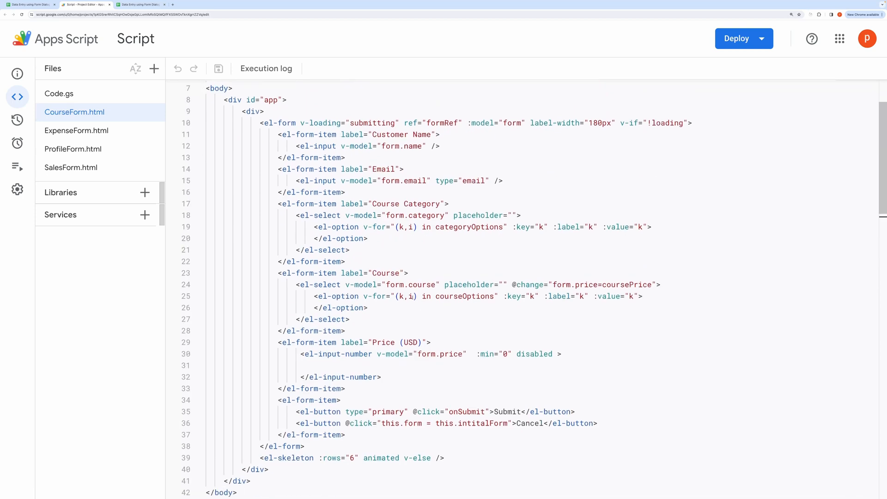
pyautogui.click(345, 331)
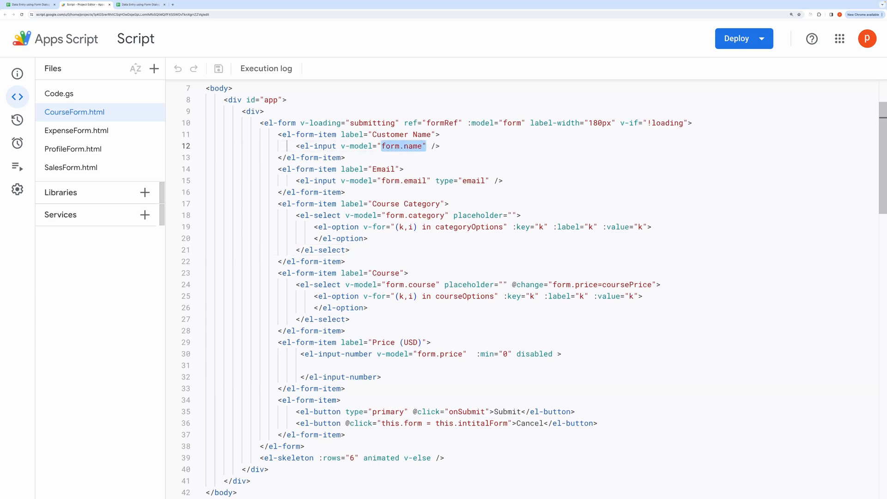
pyautogui.doubleClick(403, 181)
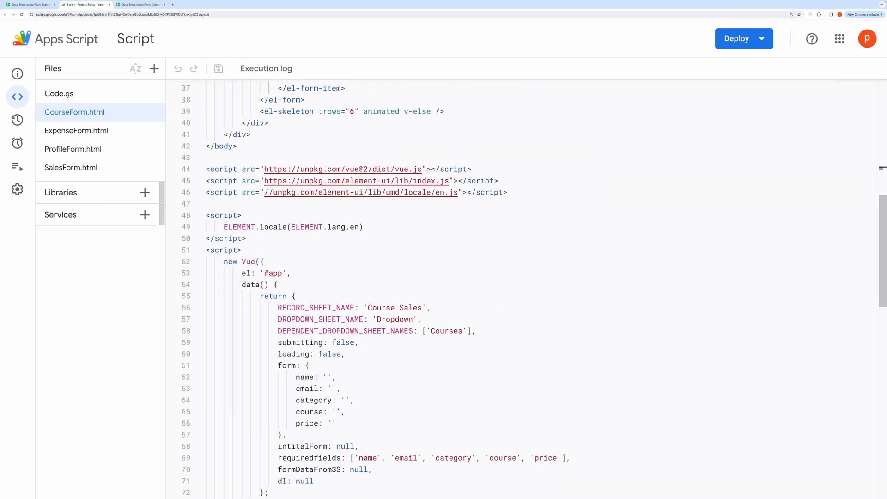
pyautogui.moveTo(278, 365); pyautogui.dragTo(285, 434)
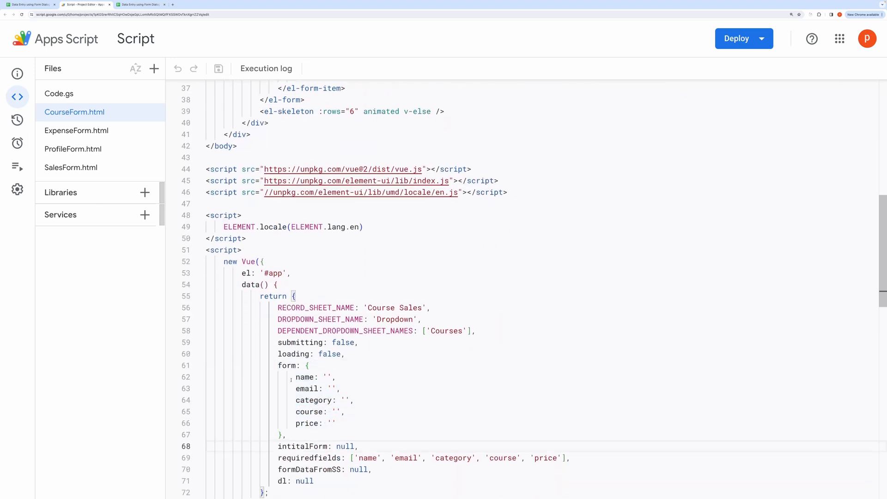
pyautogui.moveTo(294, 377); pyautogui.dragTo(335, 424)
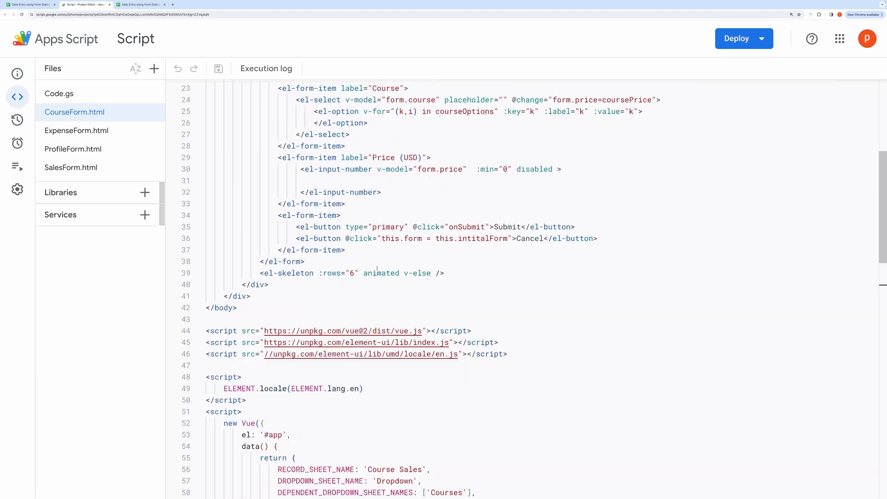
pyautogui.scroll(-3)
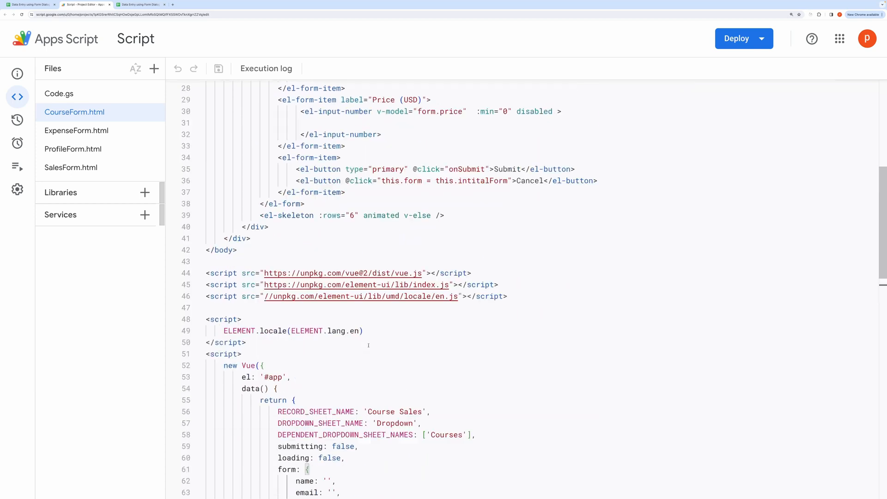
pyautogui.scroll(-3)
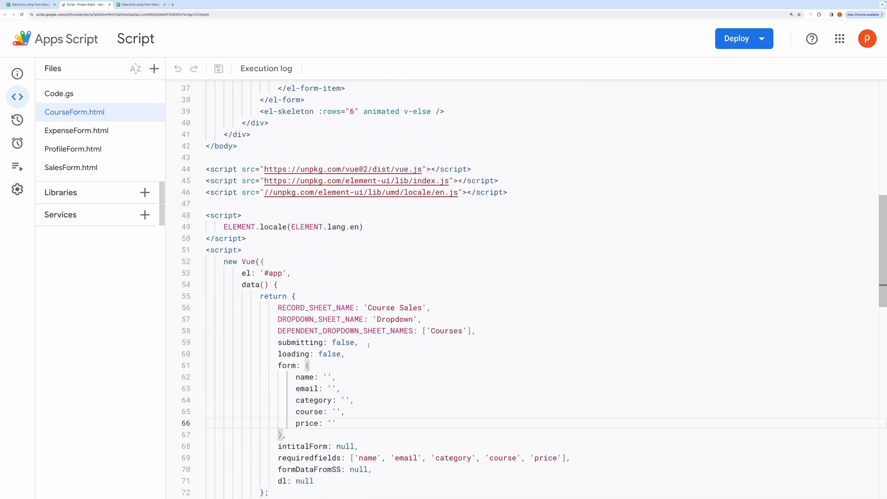
pyautogui.scroll(-3)
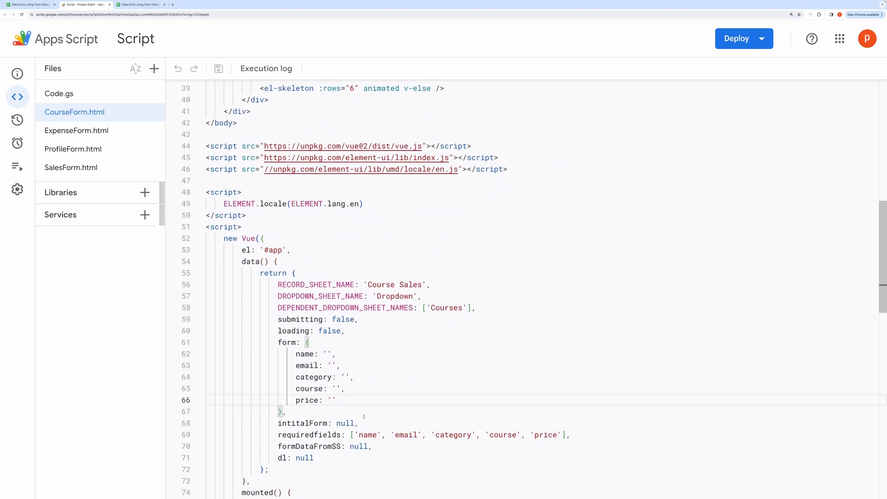
pyautogui.moveTo(365, 413)
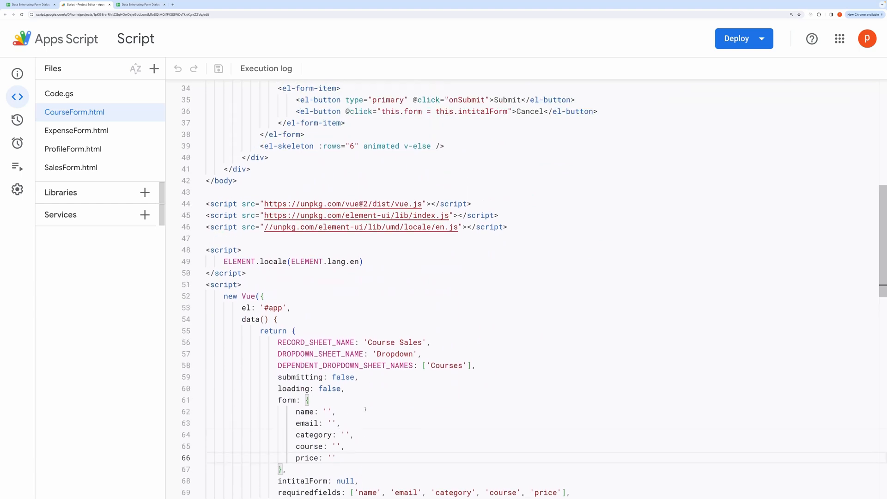
pyautogui.scroll(3)
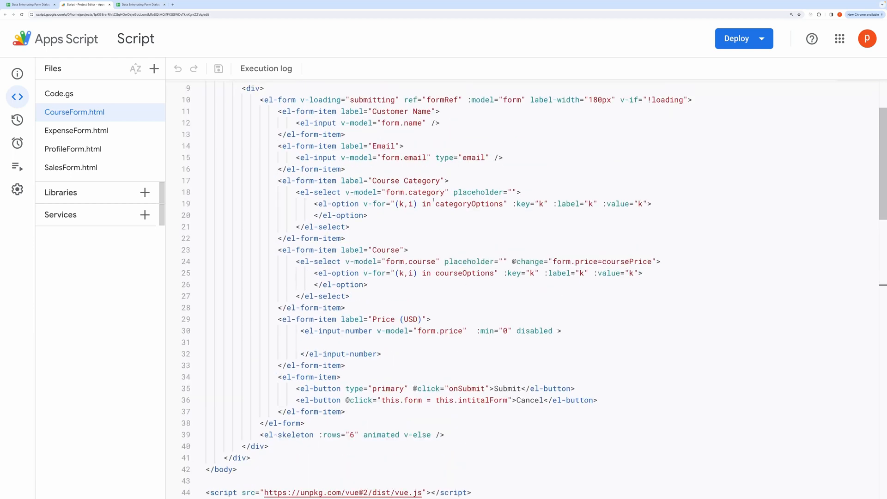
# Highlight courseOptions and getDependentDropdownData in CourseForm.html and scroll to its end
pyautogui.doubleClick(469, 204)
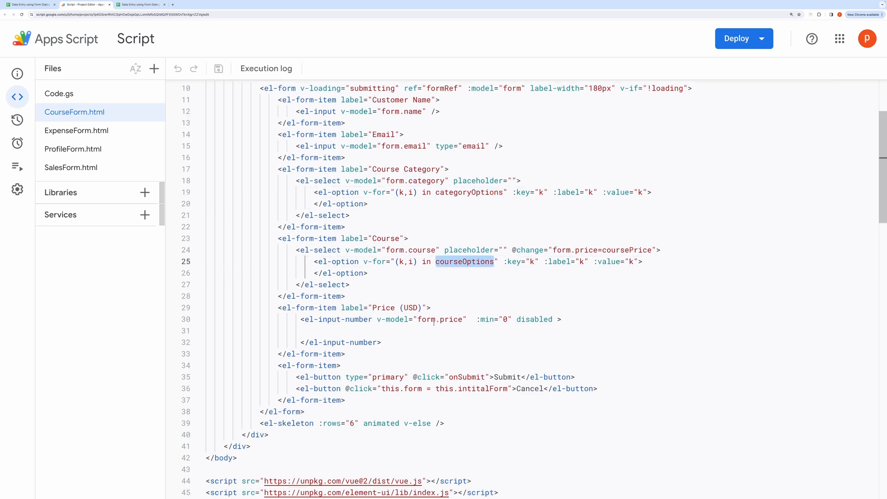
pyautogui.scroll(-3)
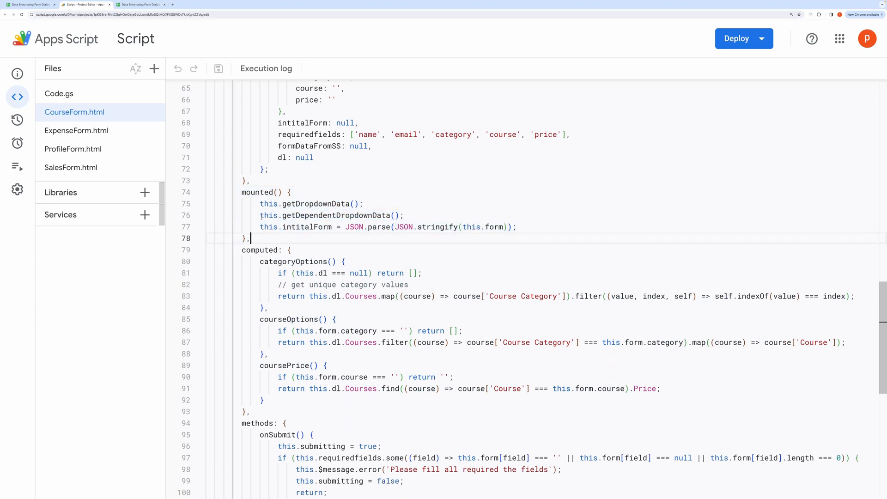
pyautogui.doubleClick(330, 215)
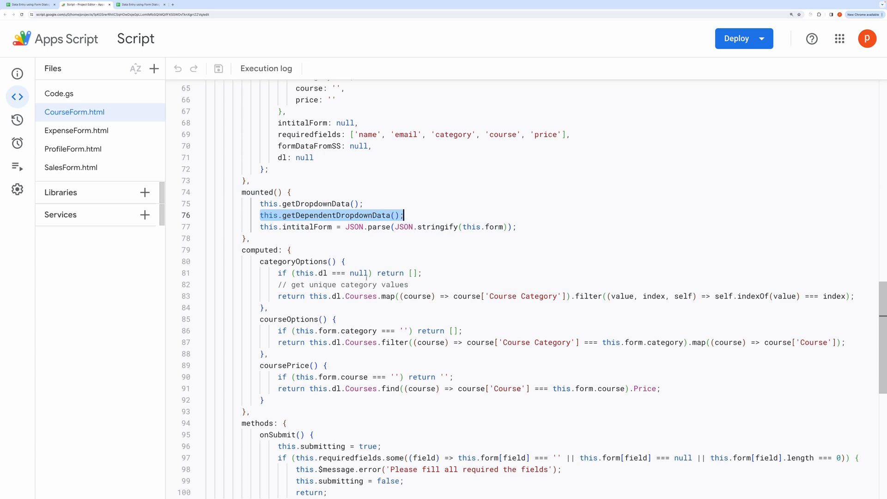
pyautogui.scroll(-3)
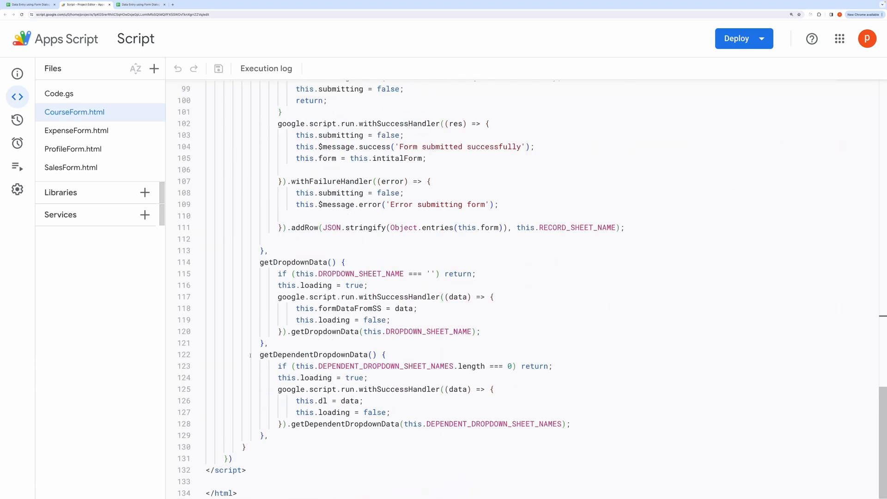
pyautogui.moveTo(260, 355); pyautogui.dragTo(269, 435)
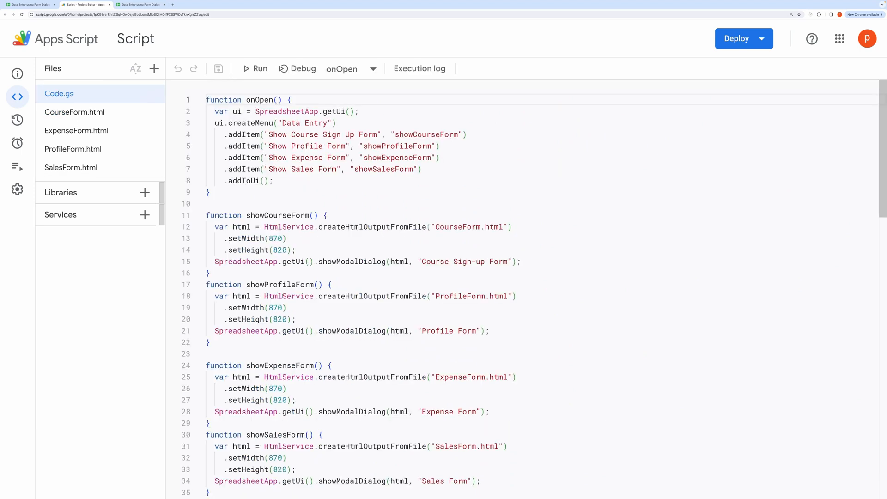
pyautogui.scroll(-3)
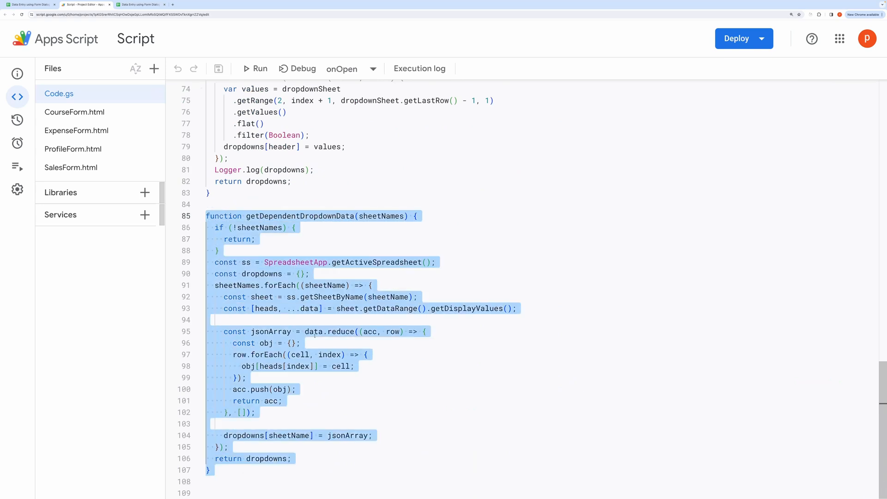
pyautogui.doubleClick(265, 309)
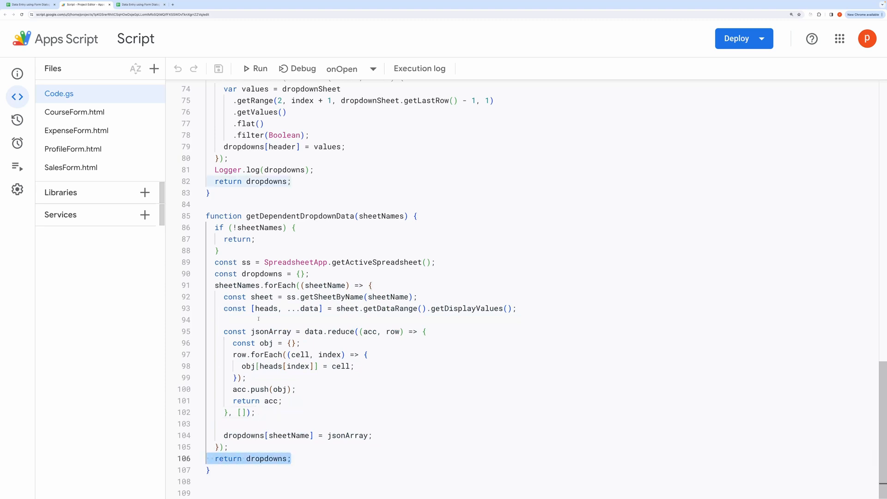
pyautogui.click(74, 111)
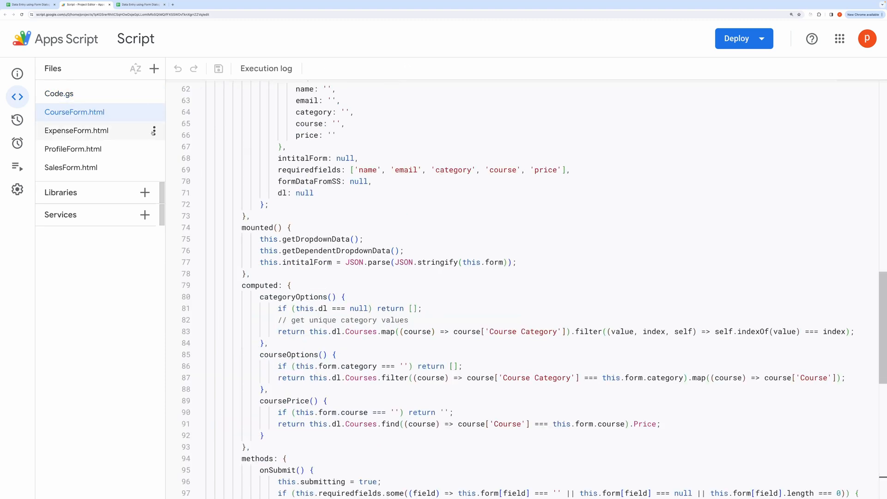
# Switch to Code.gs and pick getDependentDropdownData in the function selector
pyautogui.click(58, 93)
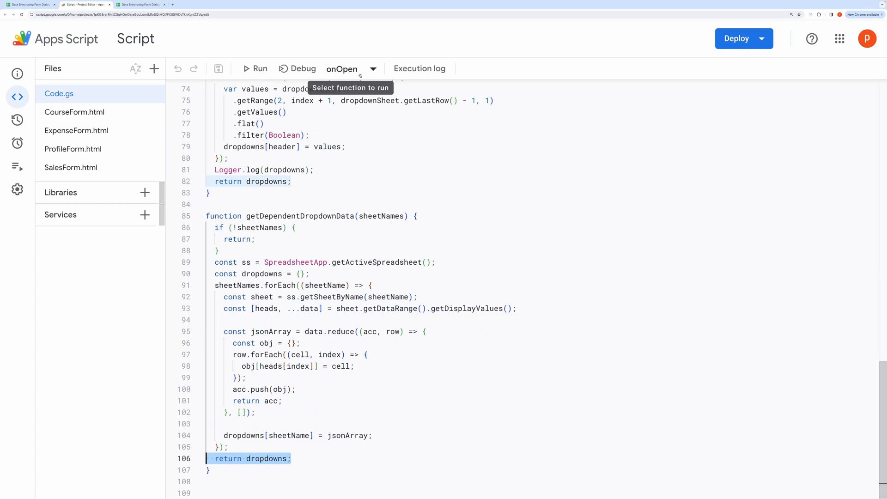
pyautogui.click(372, 68)
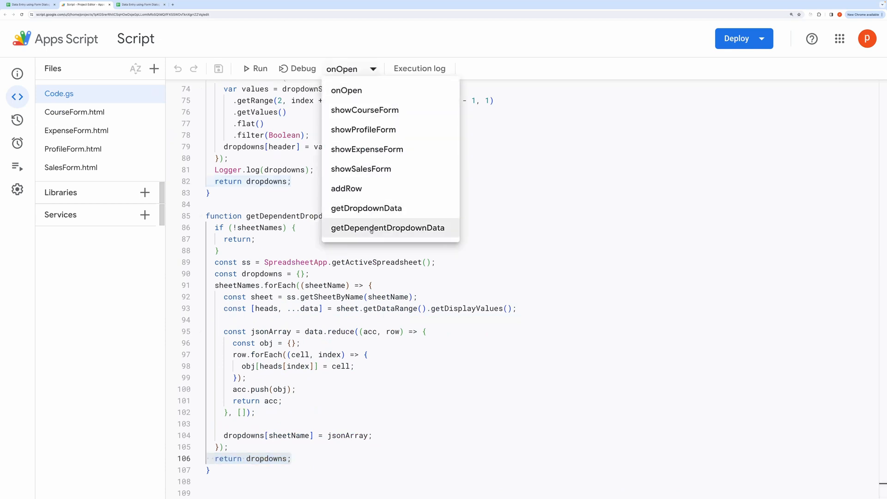
pyautogui.click(388, 227)
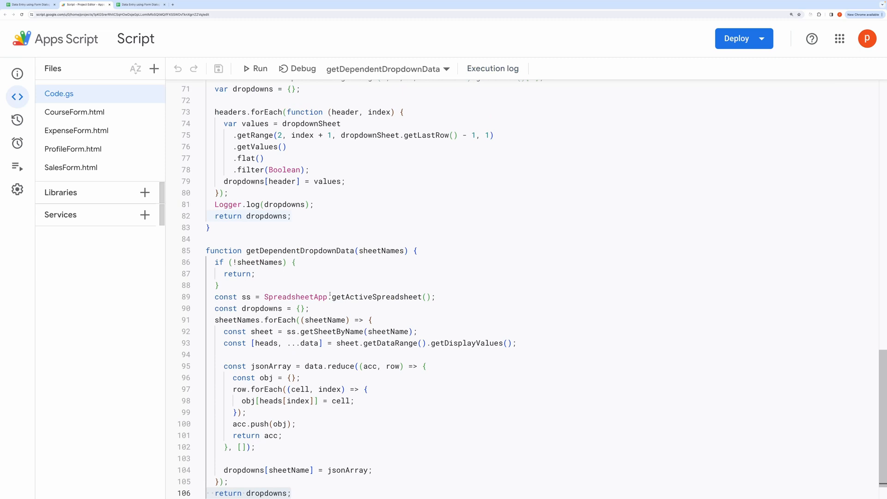
pyautogui.scroll(-3)
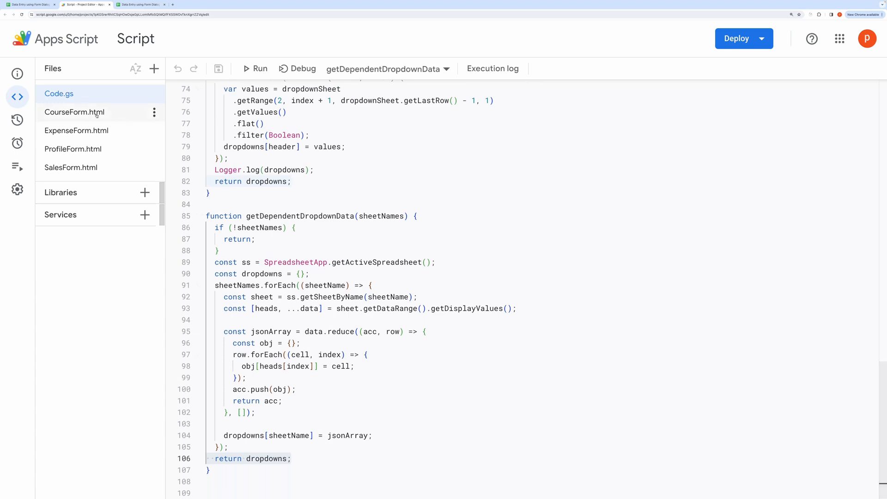
pyautogui.click(74, 112)
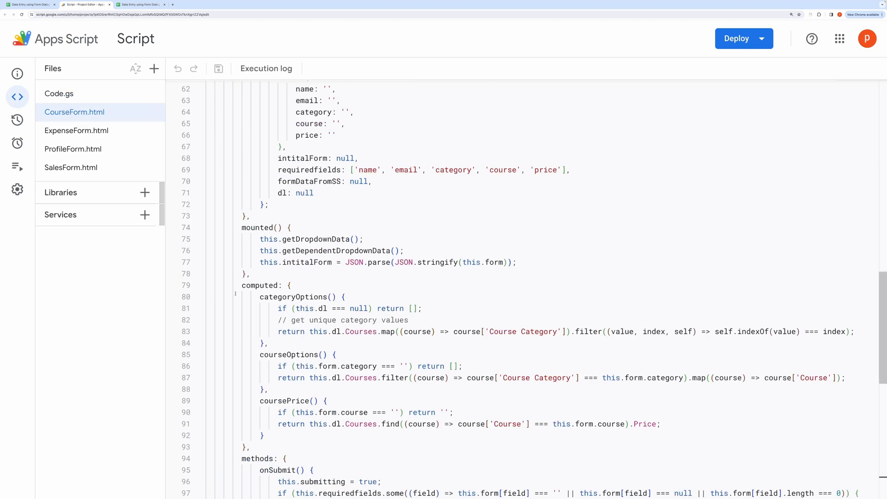
pyautogui.moveTo(246, 294)
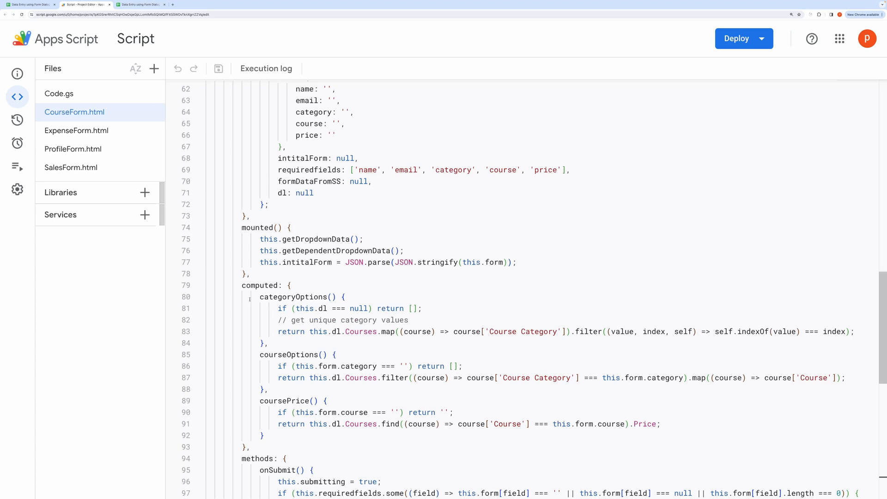
pyautogui.moveTo(259, 296); pyautogui.dragTo(267, 343)
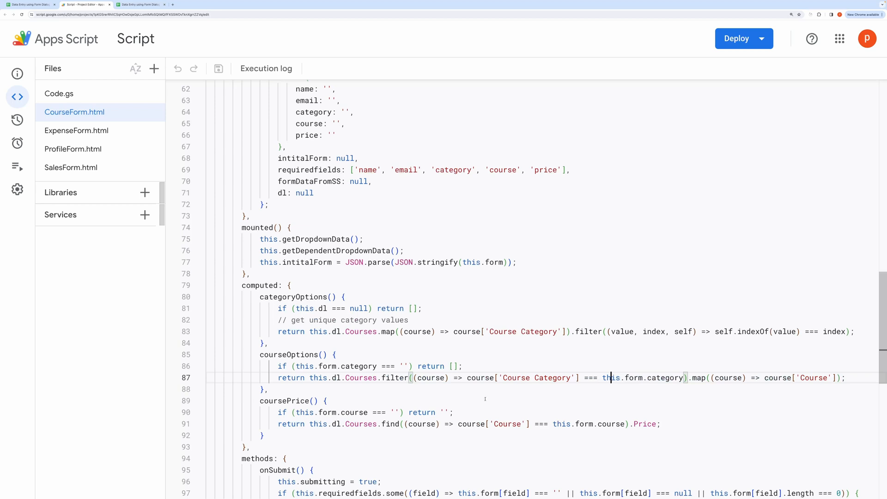
pyautogui.doubleClick(512, 378)
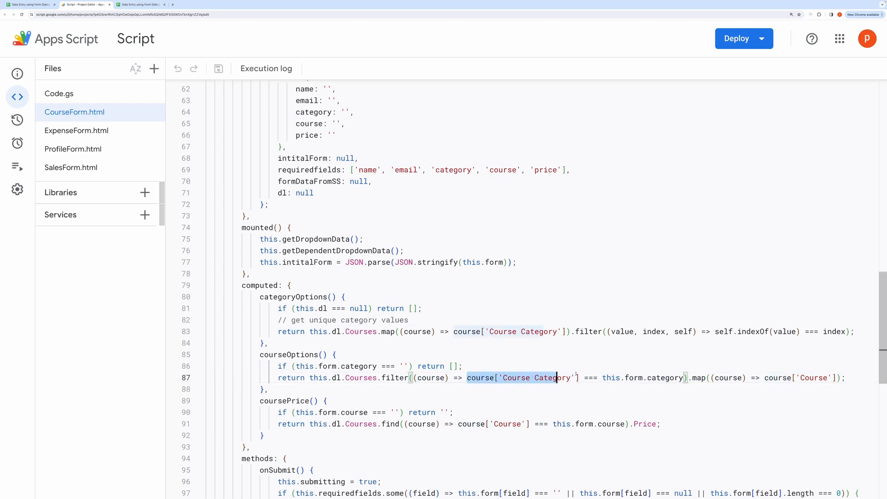
pyautogui.click(692, 377)
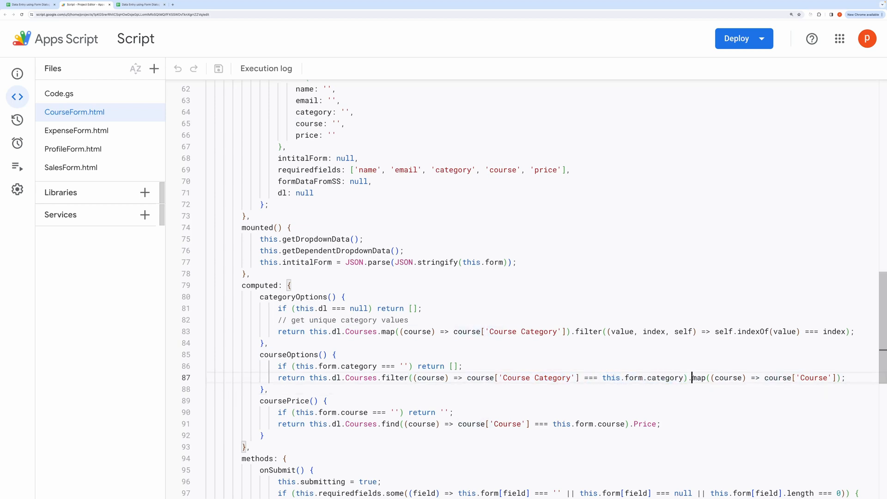
pyautogui.moveTo(691, 377); pyautogui.dragTo(845, 378)
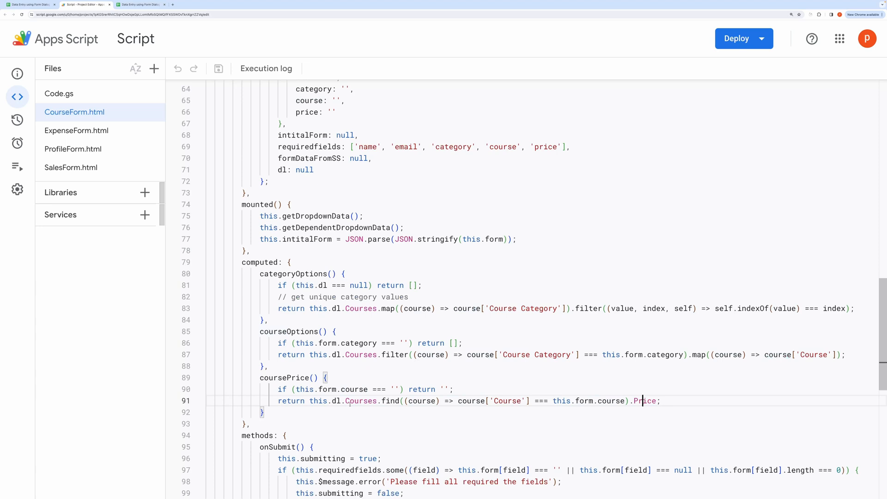
pyautogui.doubleClick(362, 401)
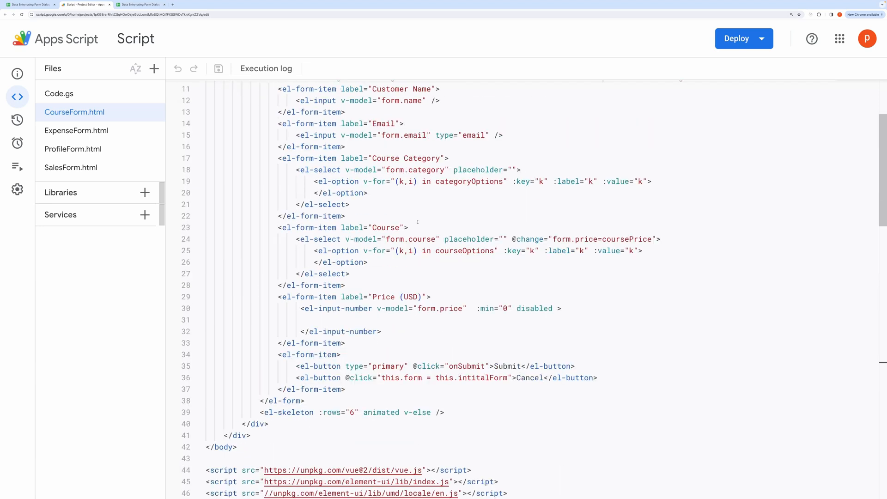
pyautogui.doubleClick(469, 181)
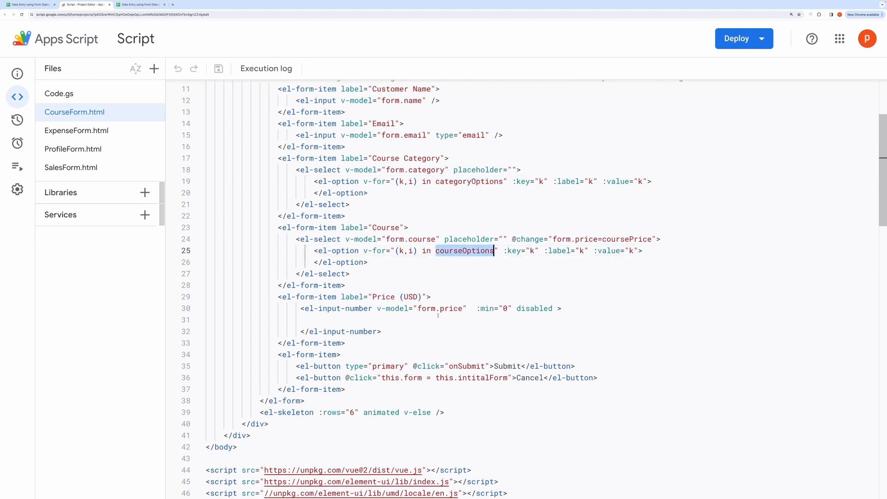
pyautogui.click(300, 320)
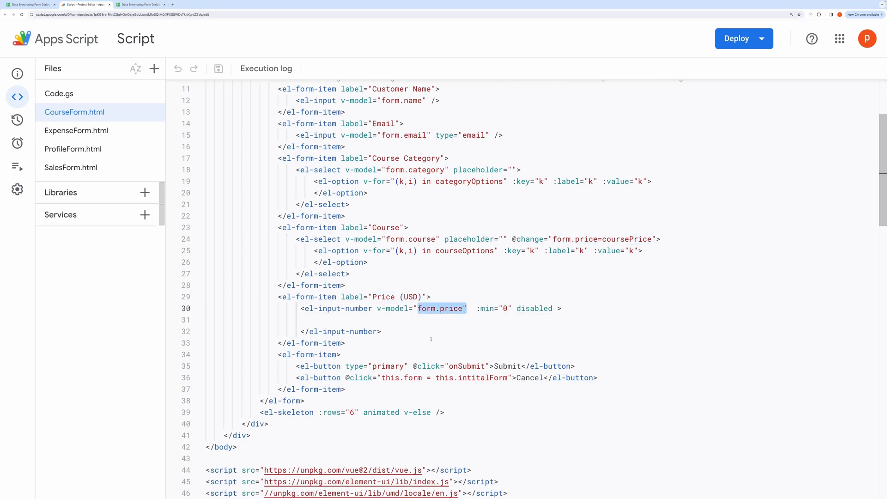
pyautogui.scroll(-3)
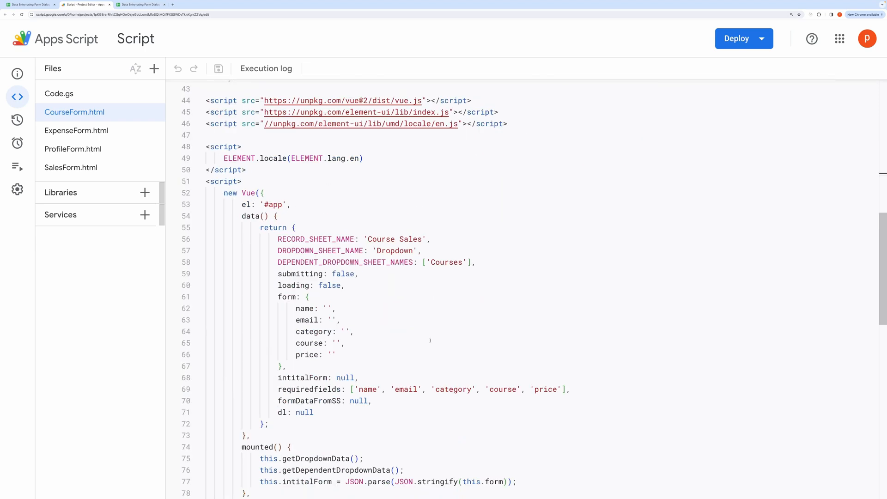
pyautogui.tripleClick(351, 239)
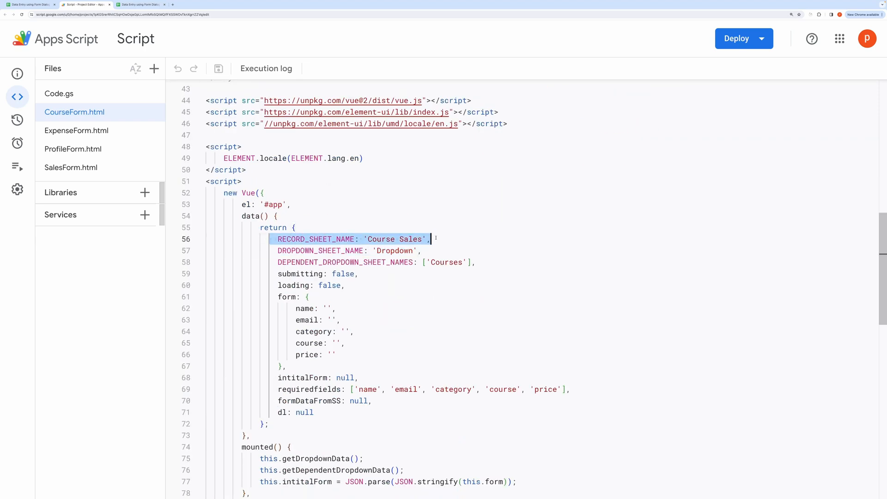
pyautogui.doubleClick(410, 238)
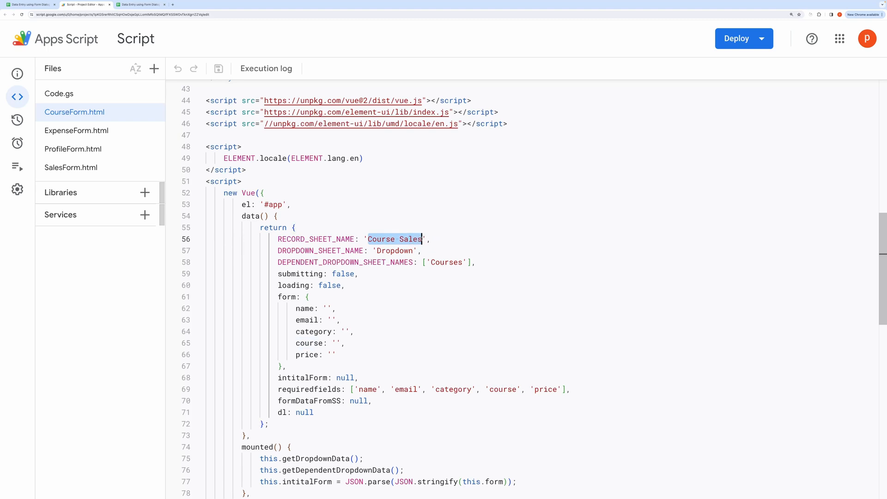
pyautogui.click(283, 309)
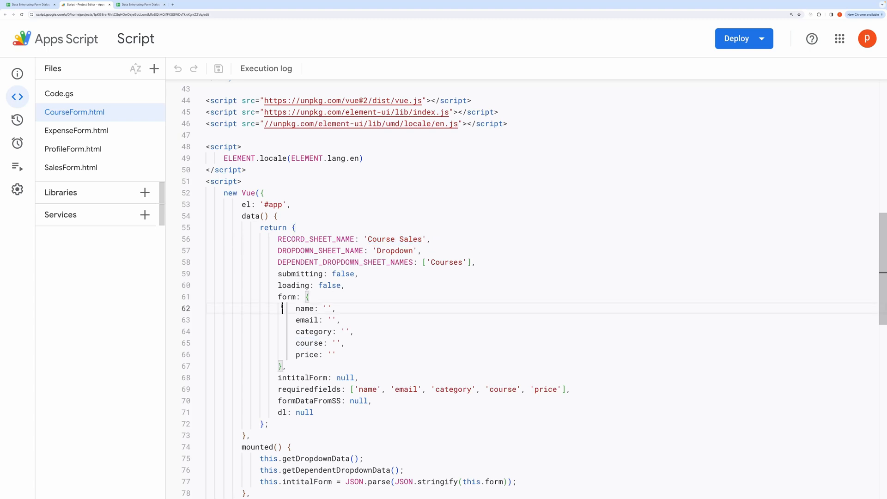
pyautogui.moveTo(281, 308); pyautogui.dragTo(336, 355)
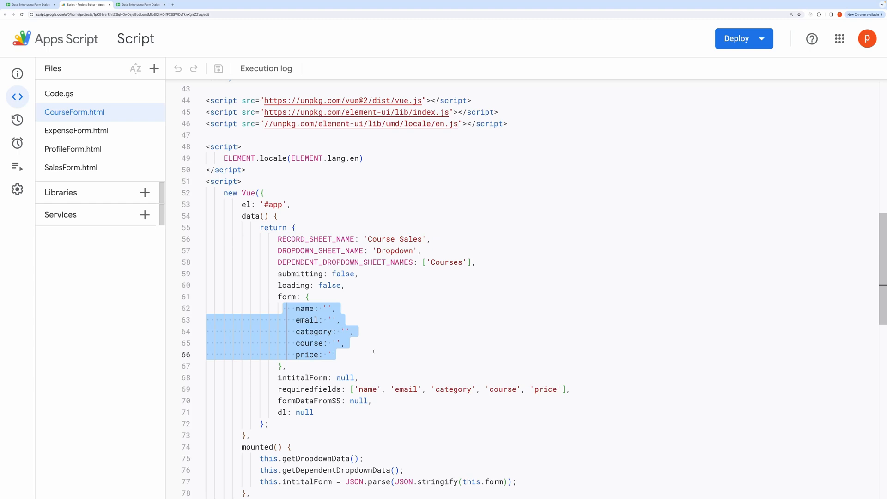
pyautogui.click(373, 351)
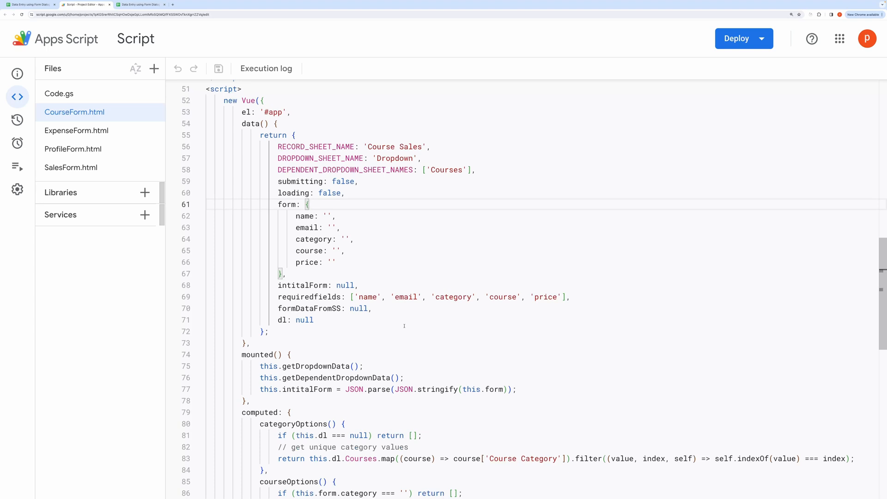
pyautogui.scroll(-3)
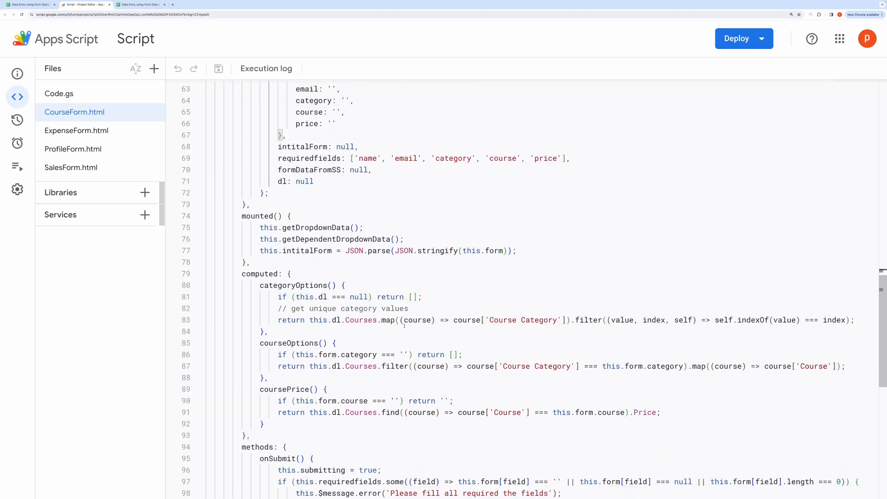
pyautogui.scroll(-3)
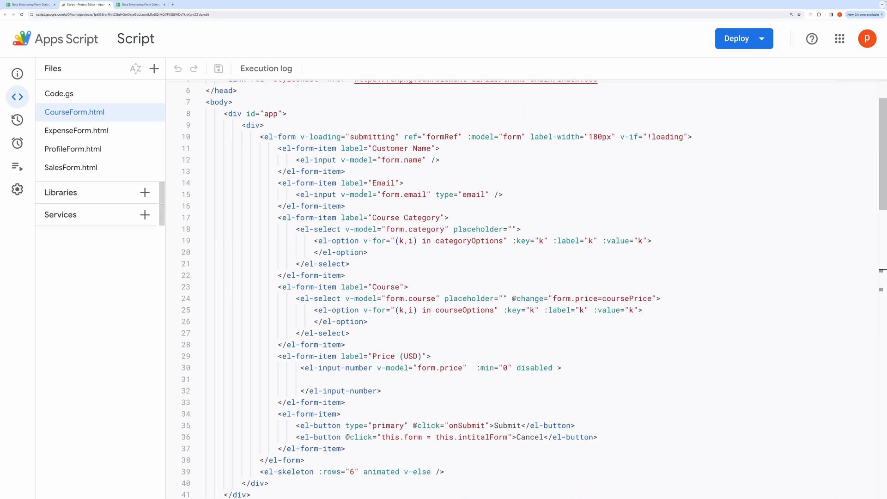
# Copy the spreadsheet as 'Copy of Data Entry using Form Dialog-II'
pyautogui.click(139, 5)
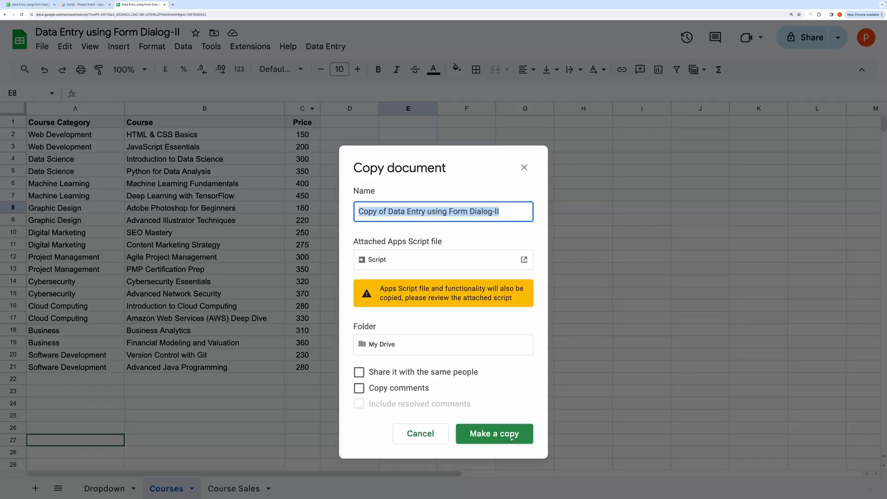
pyautogui.click(494, 434)
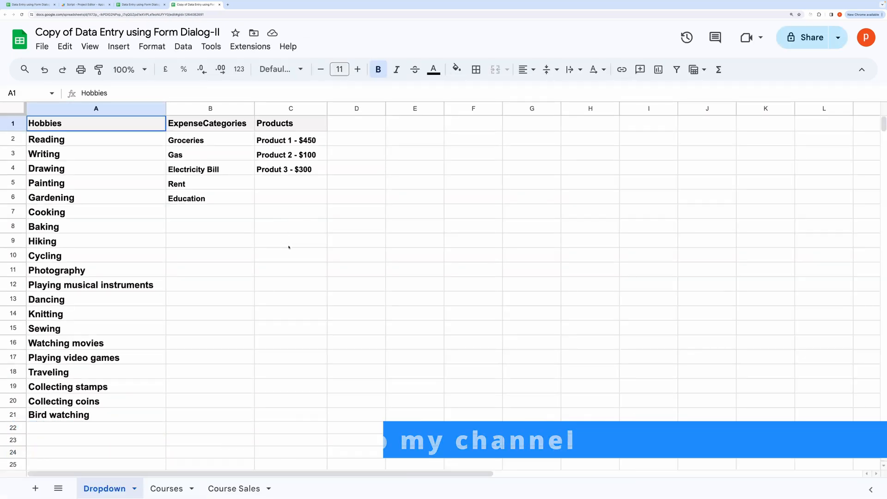
# Launch a form from the copy's Data Entry menu to trigger authorization
pyautogui.click(290, 240)
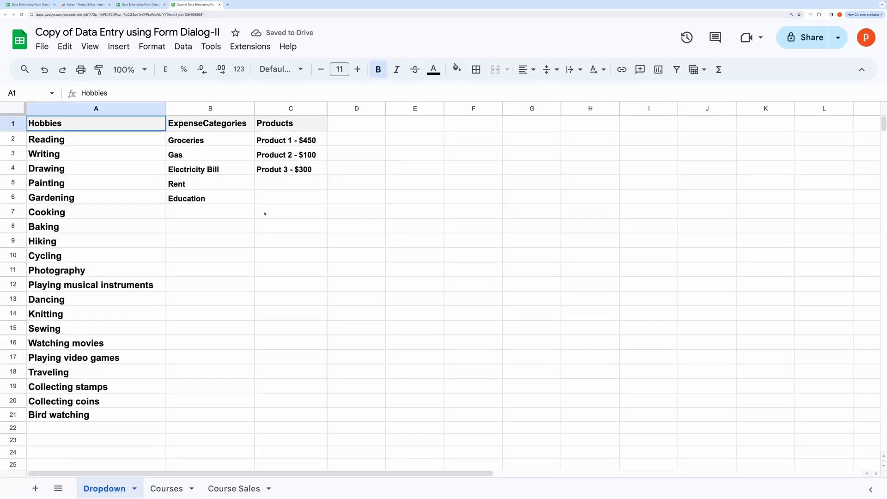
pyautogui.click(326, 46)
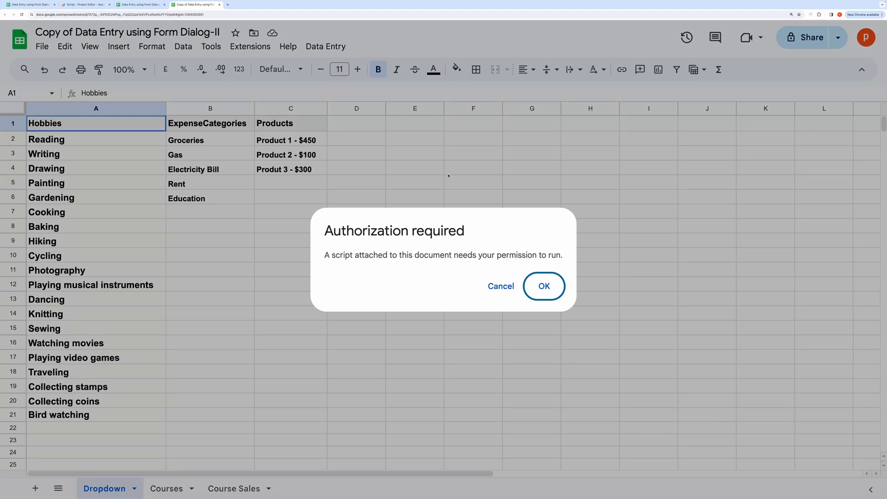
# Authorize the script with your account, past the unverified-app warning, and allow access
pyautogui.click(542, 285)
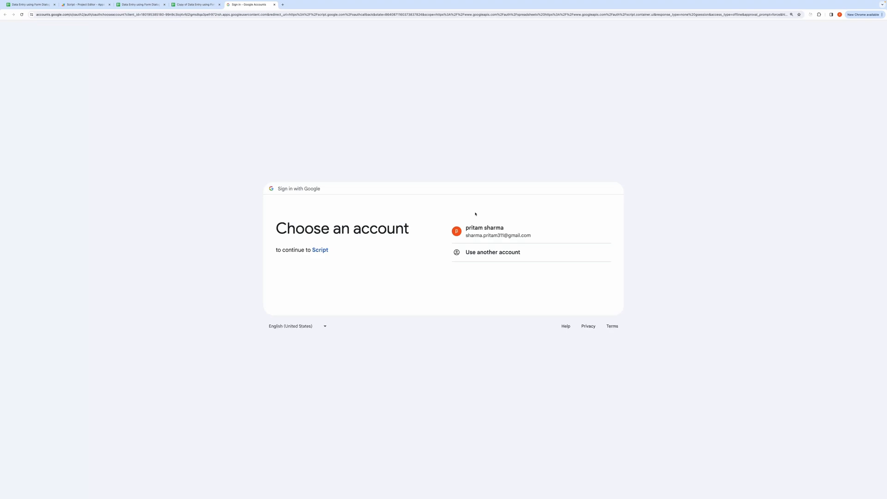
pyautogui.click(484, 231)
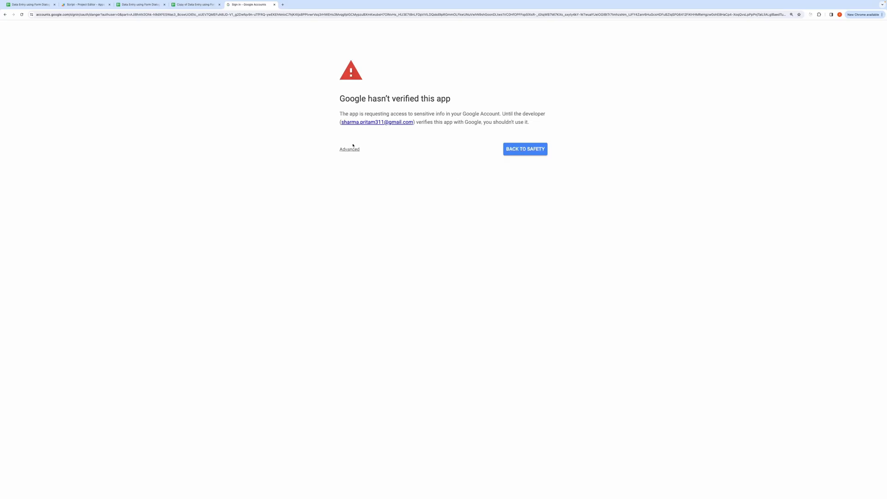
pyautogui.click(350, 149)
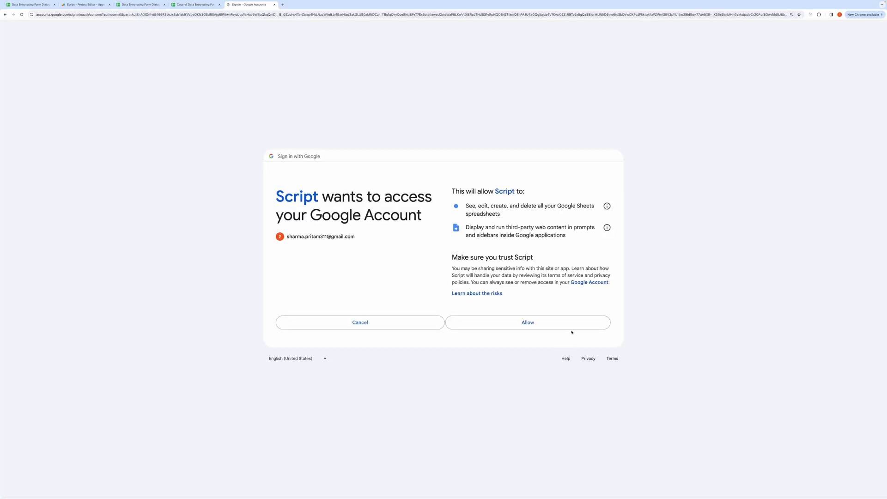
pyautogui.click(526, 322)
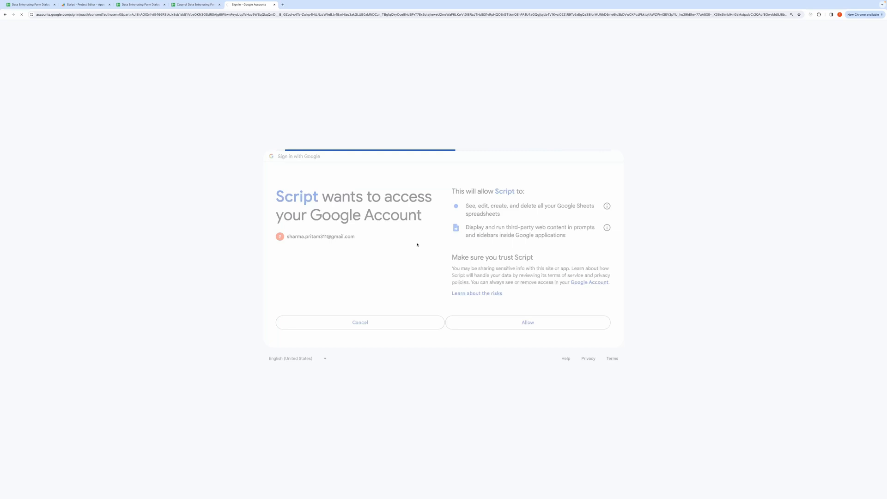
pyautogui.click(527, 323)
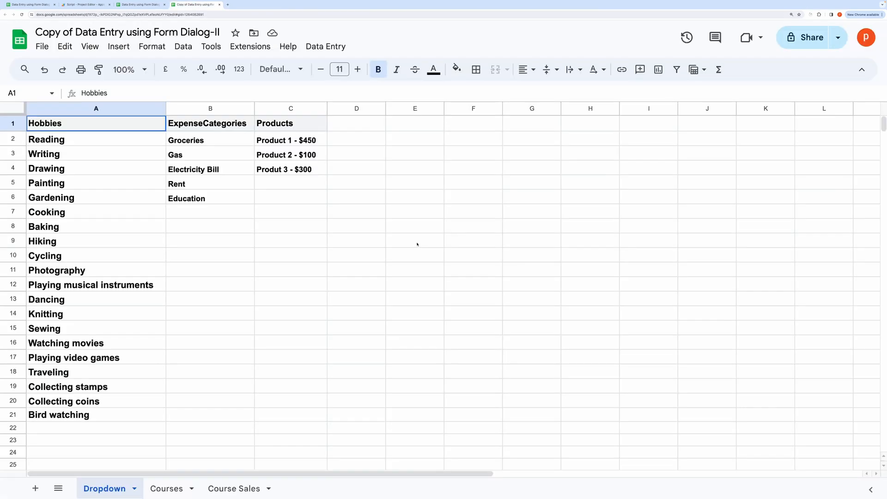
pyautogui.click(326, 46)
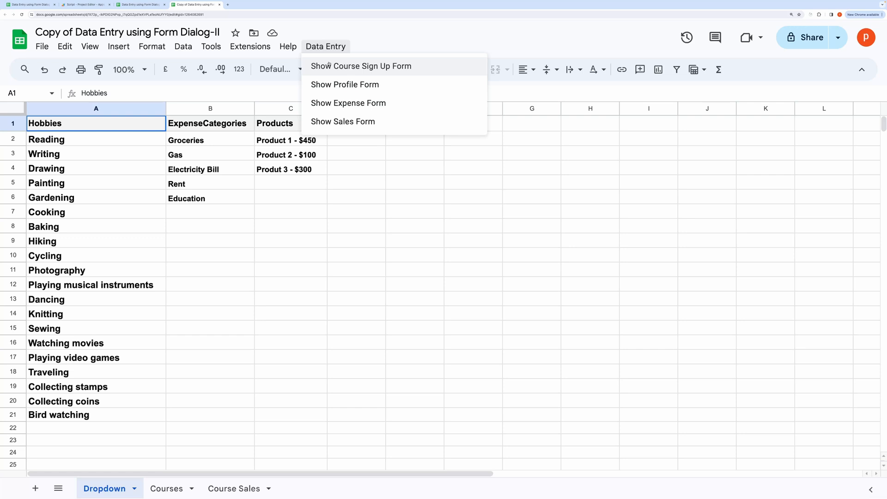
pyautogui.click(360, 67)
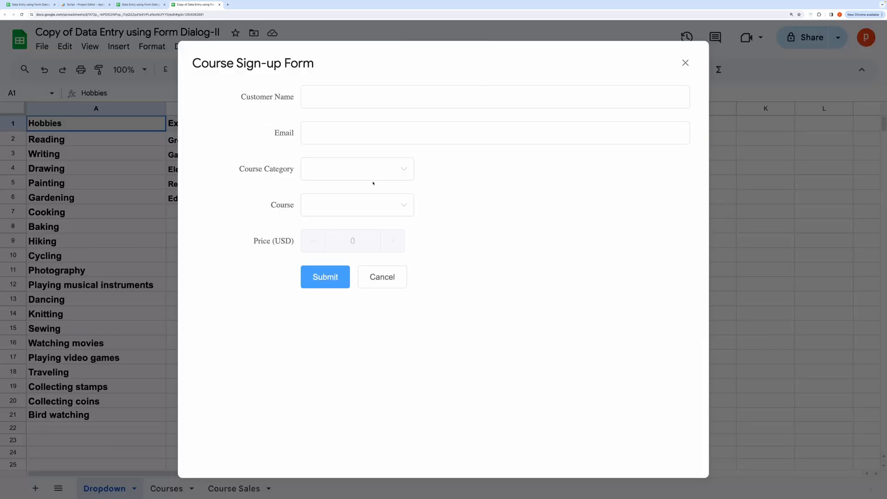
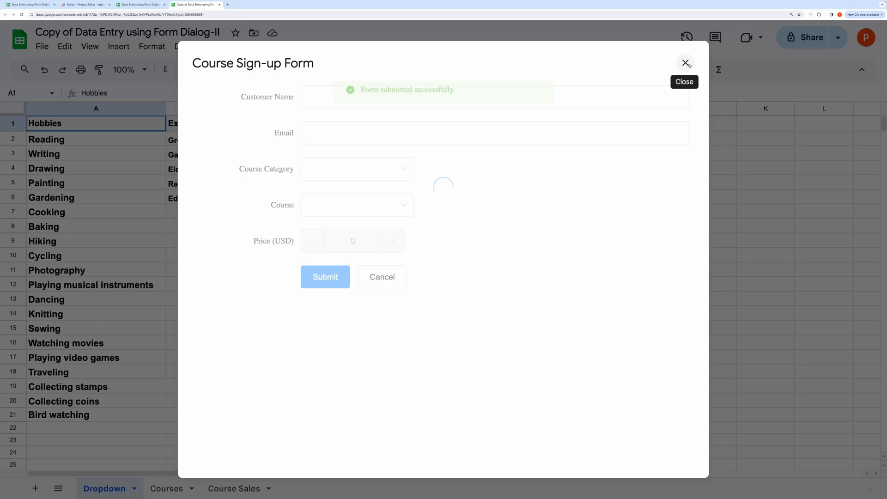
pyautogui.click(685, 63)
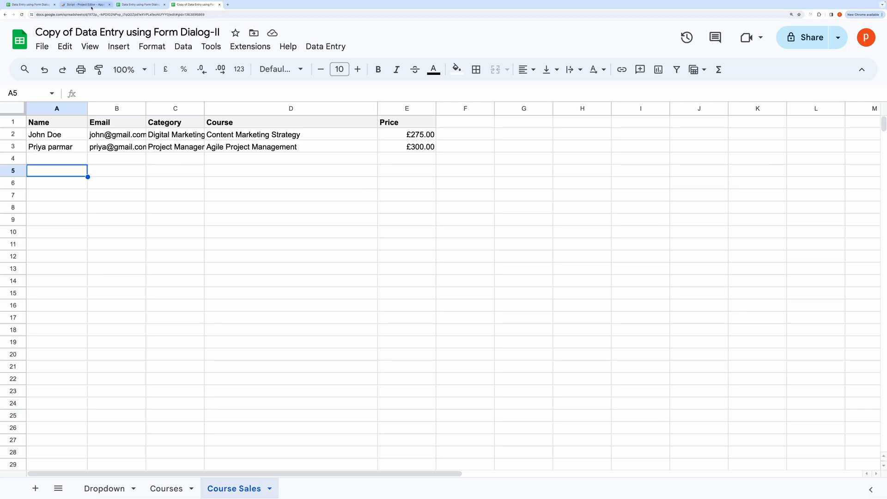
pyautogui.click(85, 5)
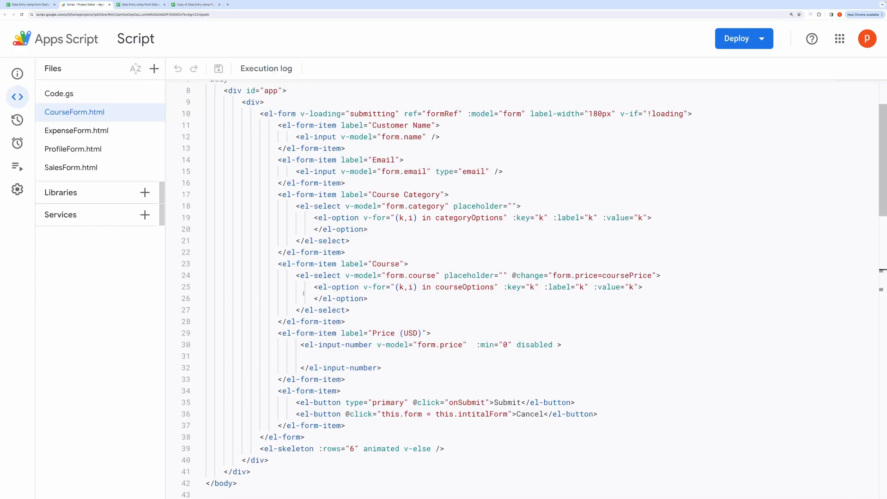